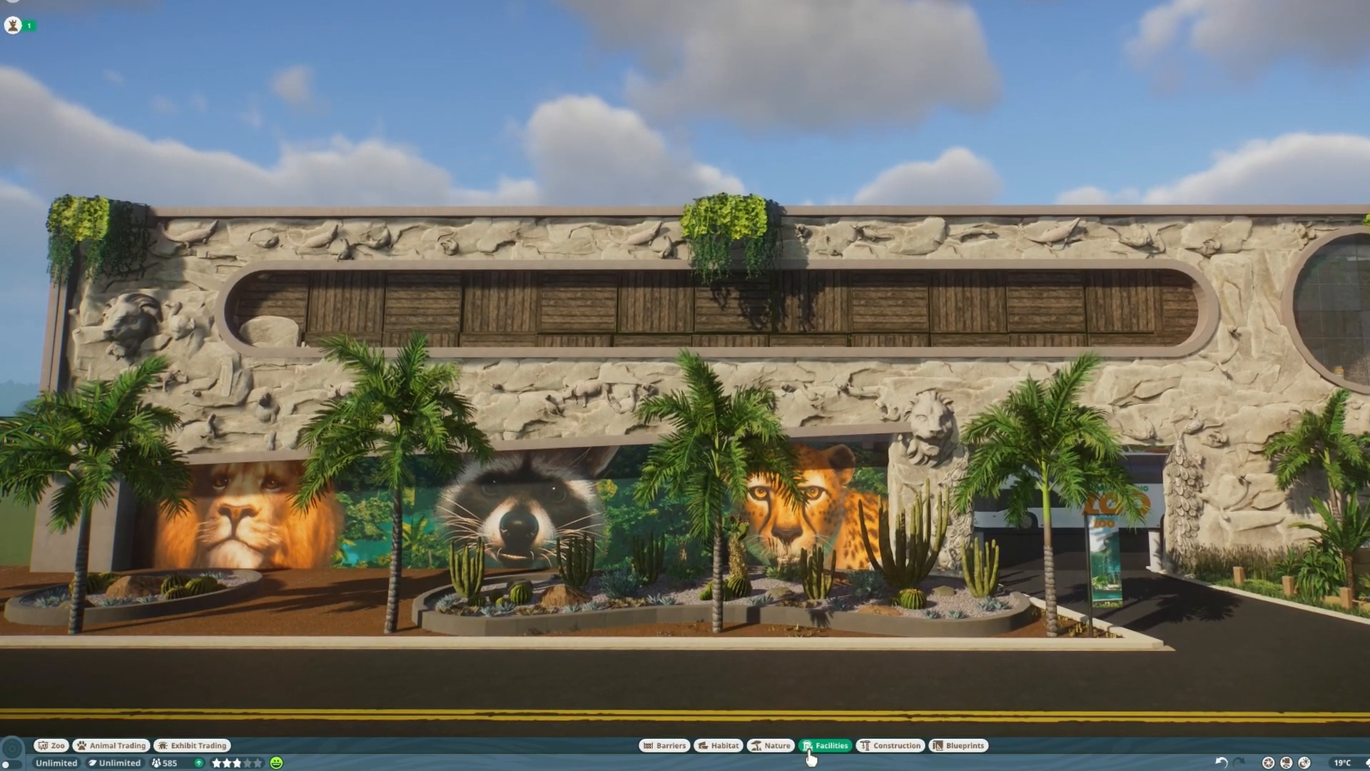
Create a new custom-size Canva design of 5472 × 1024 px.
{"action": "left_click", "coordinate": [825, 745]}
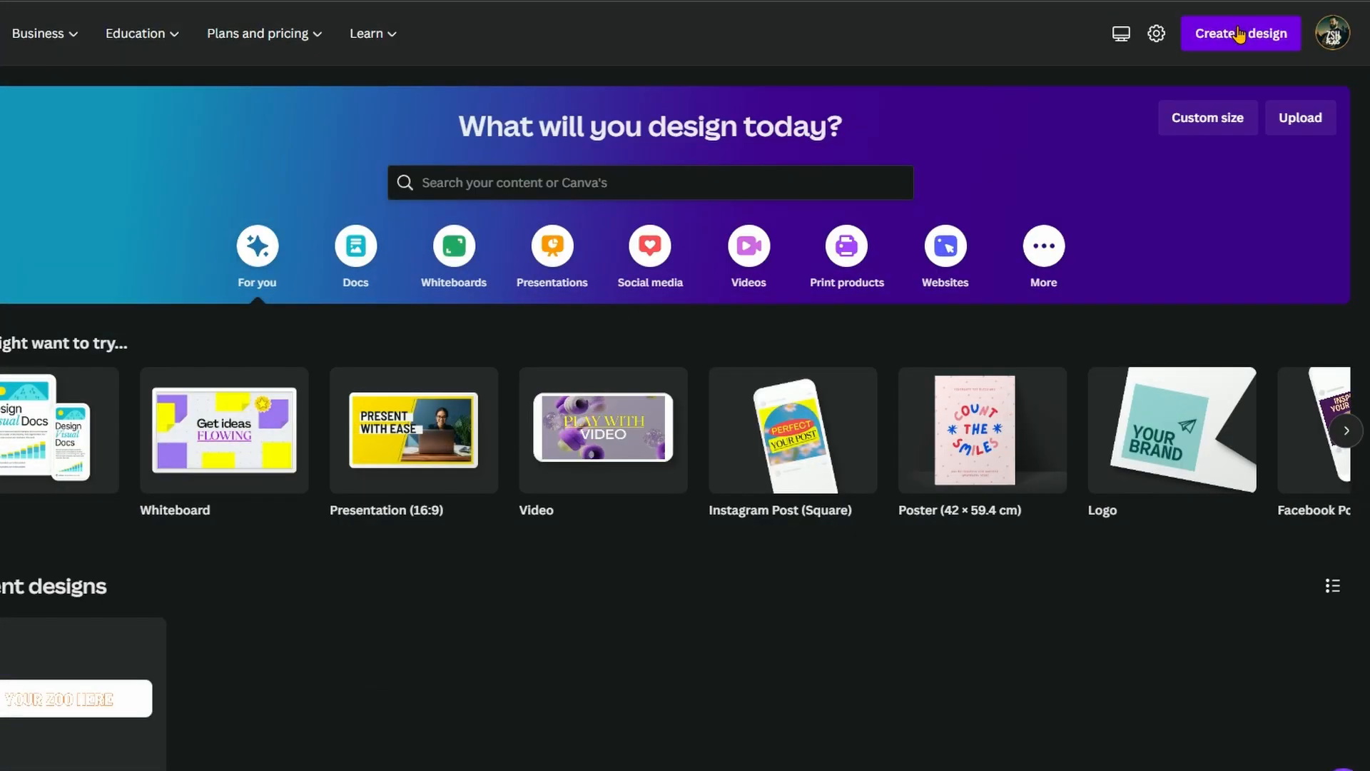
{"action": "left_click", "coordinate": [1241, 33]}
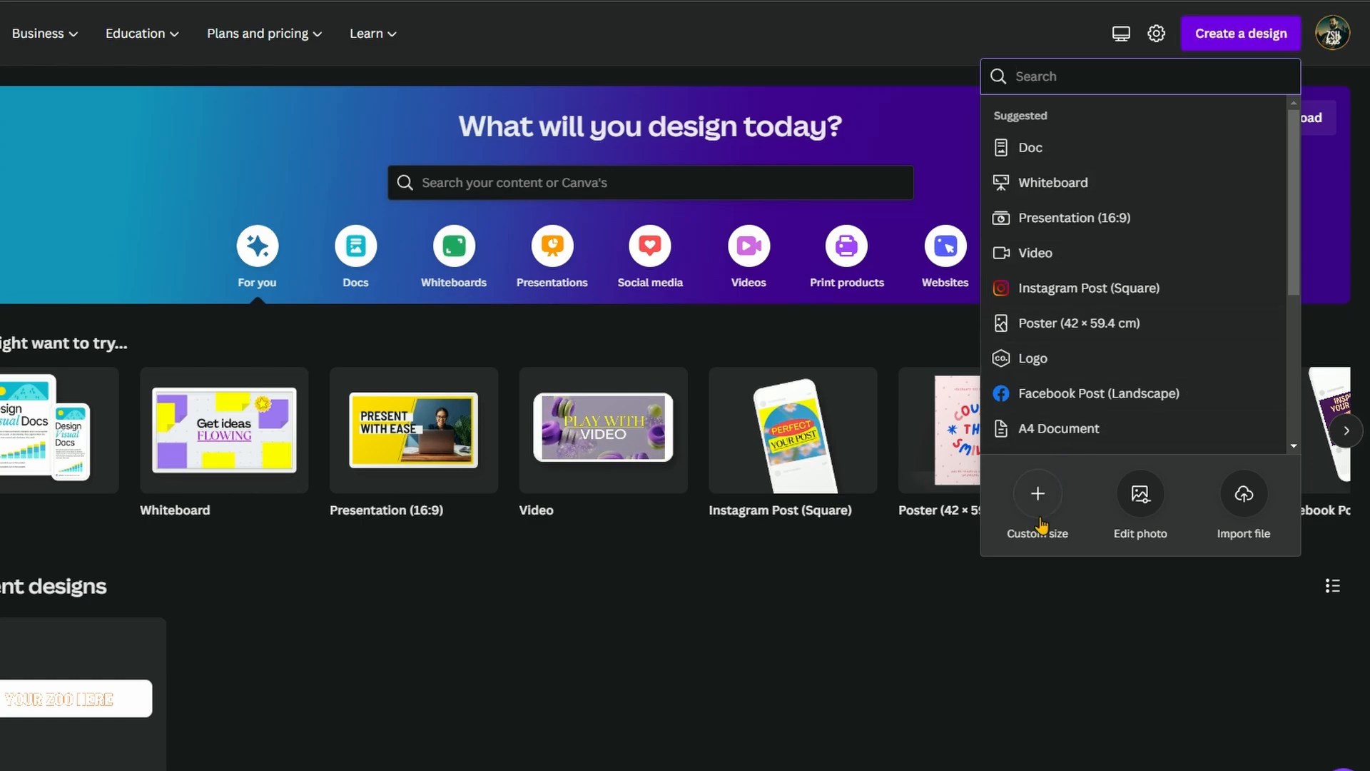
{"action": "left_click", "coordinate": [1038, 503]}
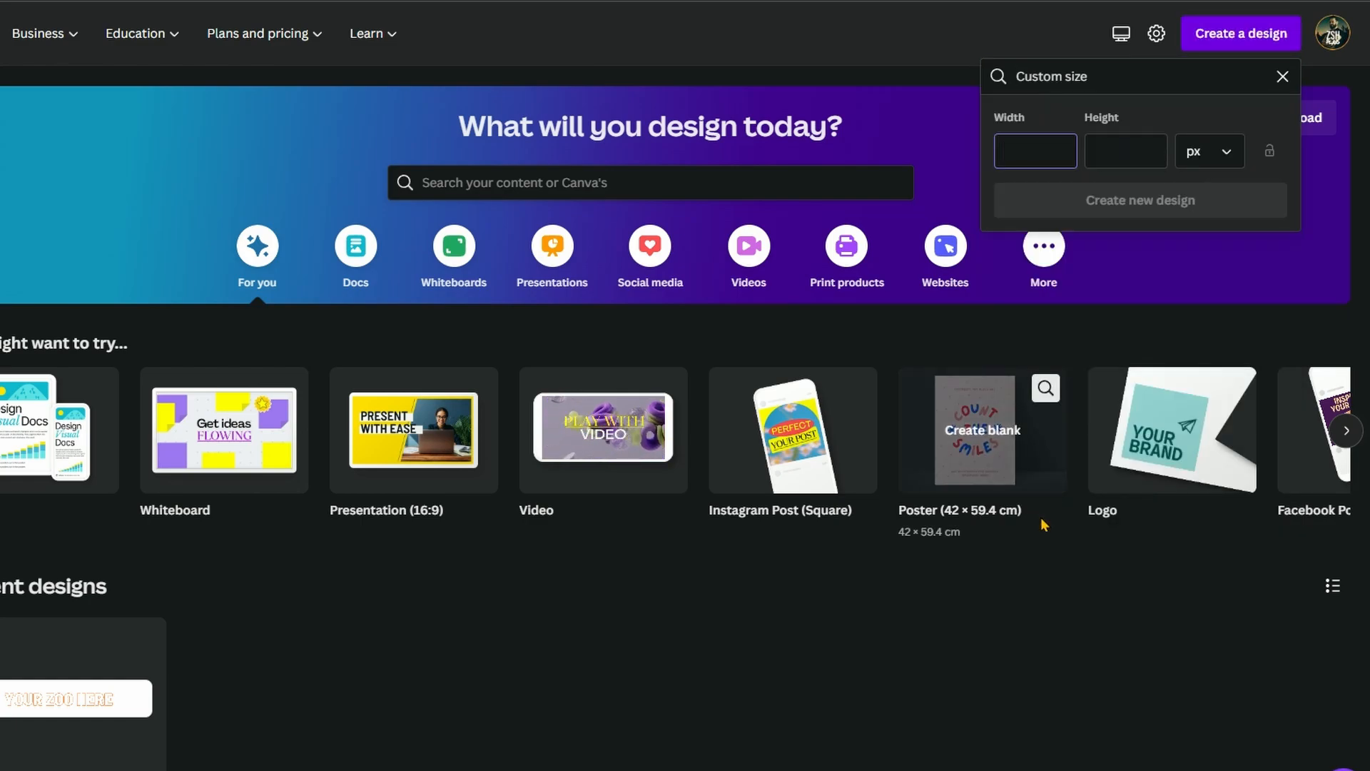
{"action": "type", "text": "5472"}
{"action": "left_click", "coordinate": [1126, 151]}
{"action": "type", "text": "1024"}
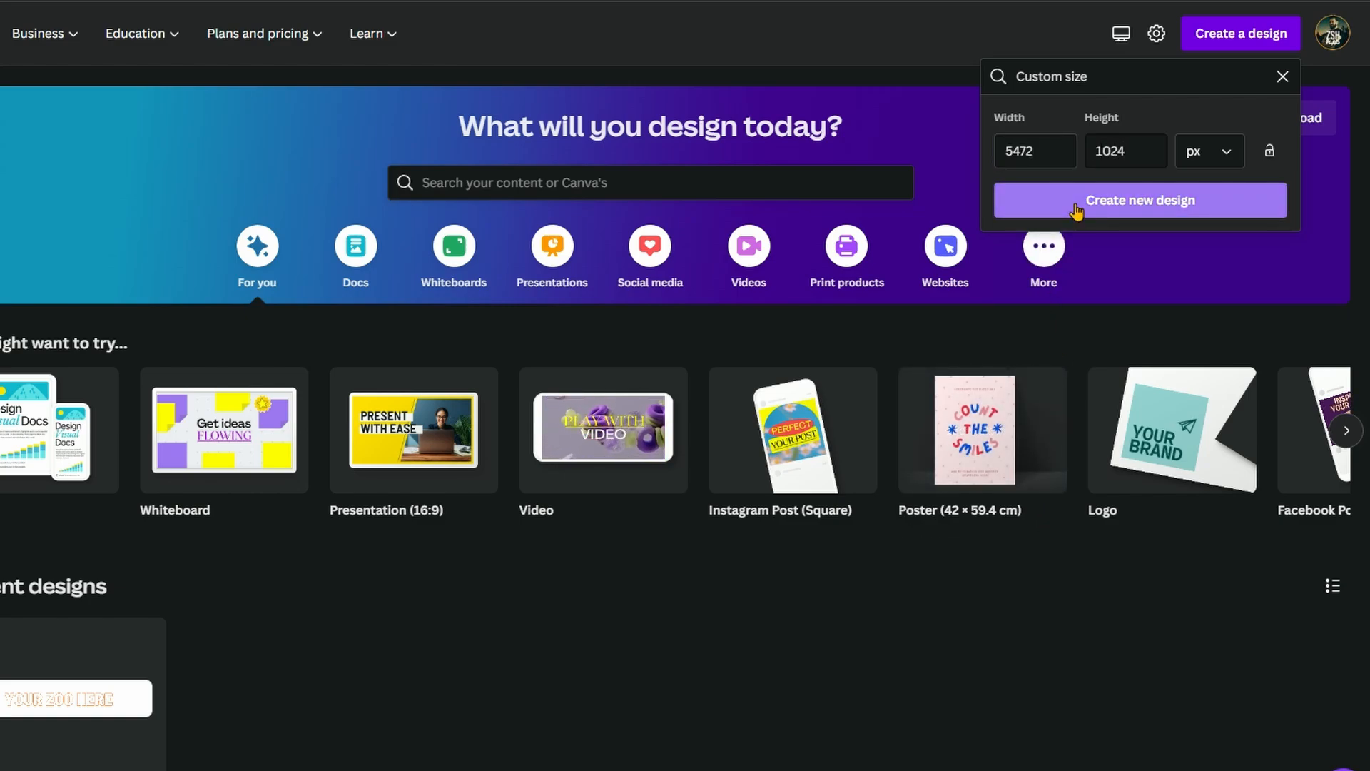
{"action": "left_click", "coordinate": [1139, 200]}
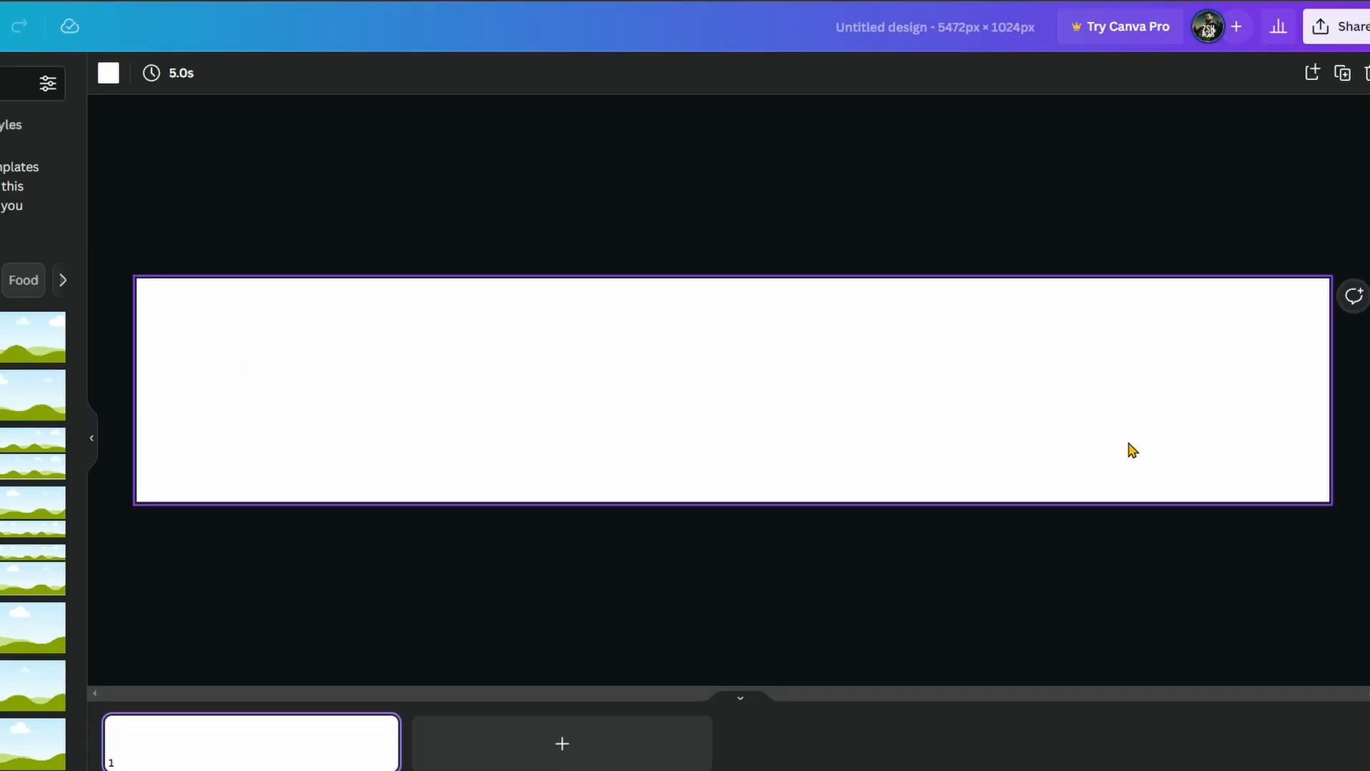
{"action": "mouse_move", "coordinate": [263, 231]}
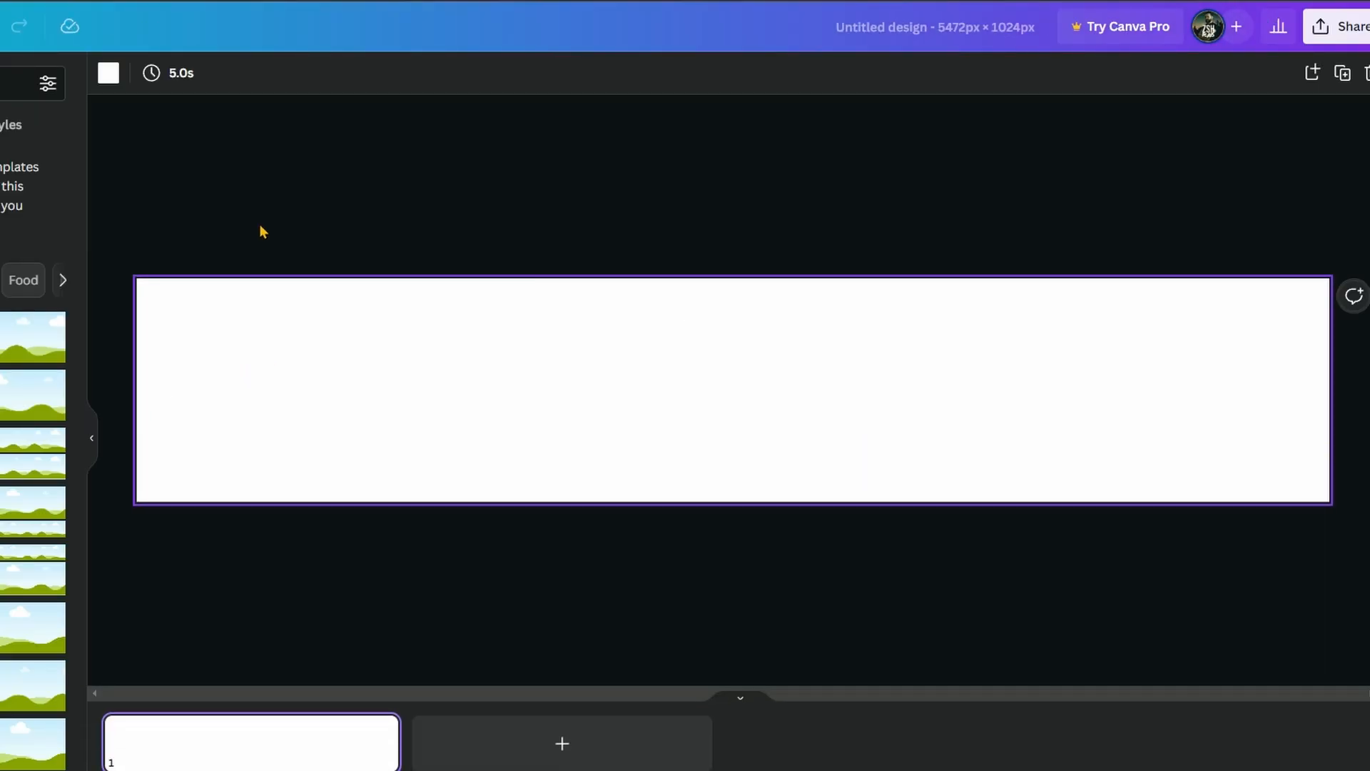
Add a square from Elements, stretch it over the whole canvas and fill it green.
{"action": "left_click", "coordinate": [28, 144]}
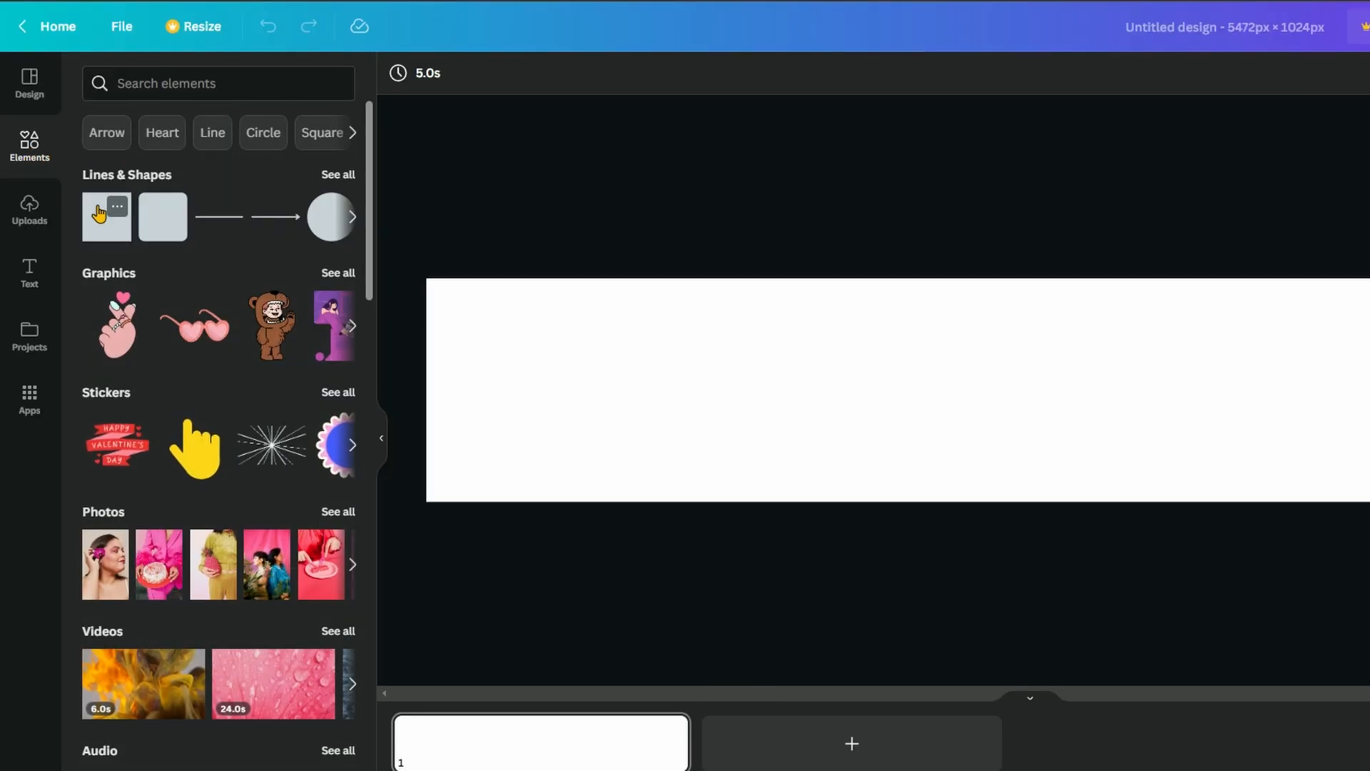
{"action": "left_click", "coordinate": [106, 217]}
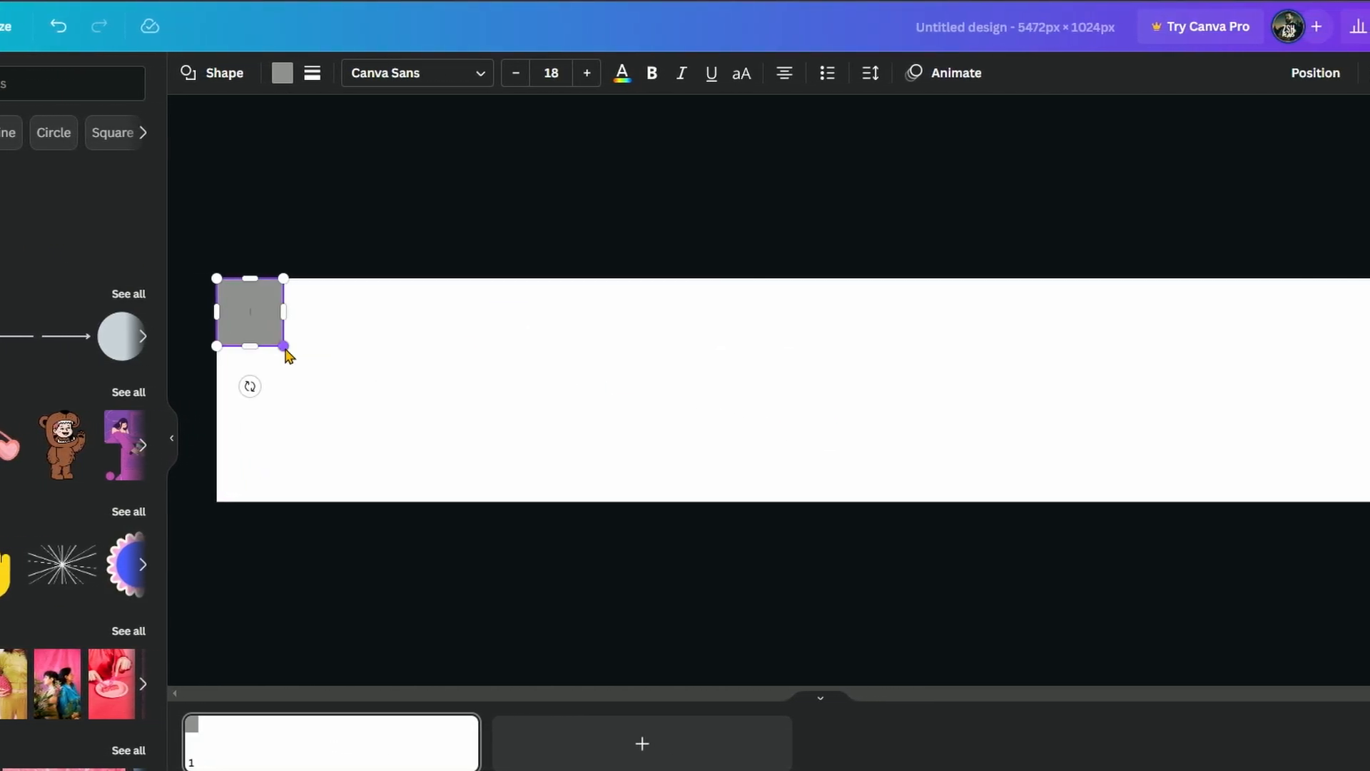
{"action": "left_click_drag", "start_coordinate": [282, 345], "coordinate": [1302, 497]}
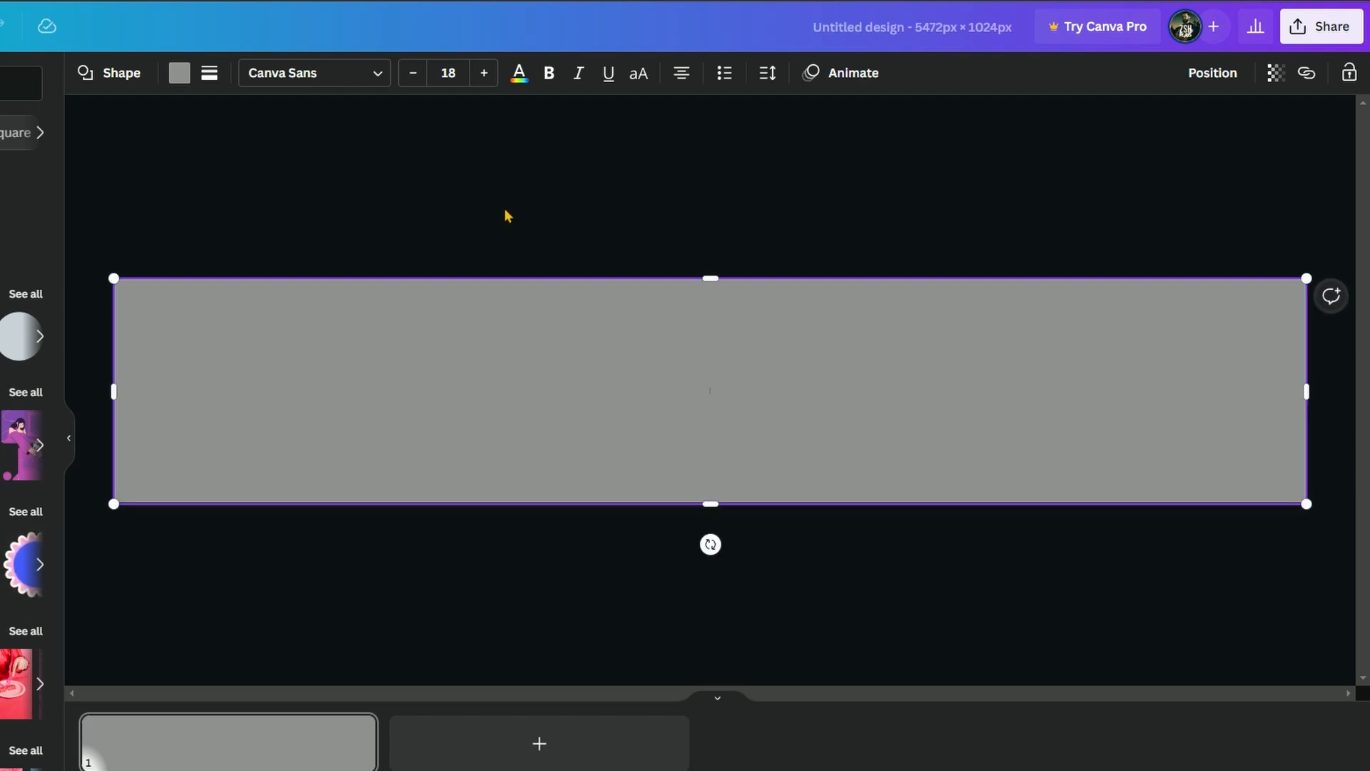
{"action": "left_click", "coordinate": [180, 73]}
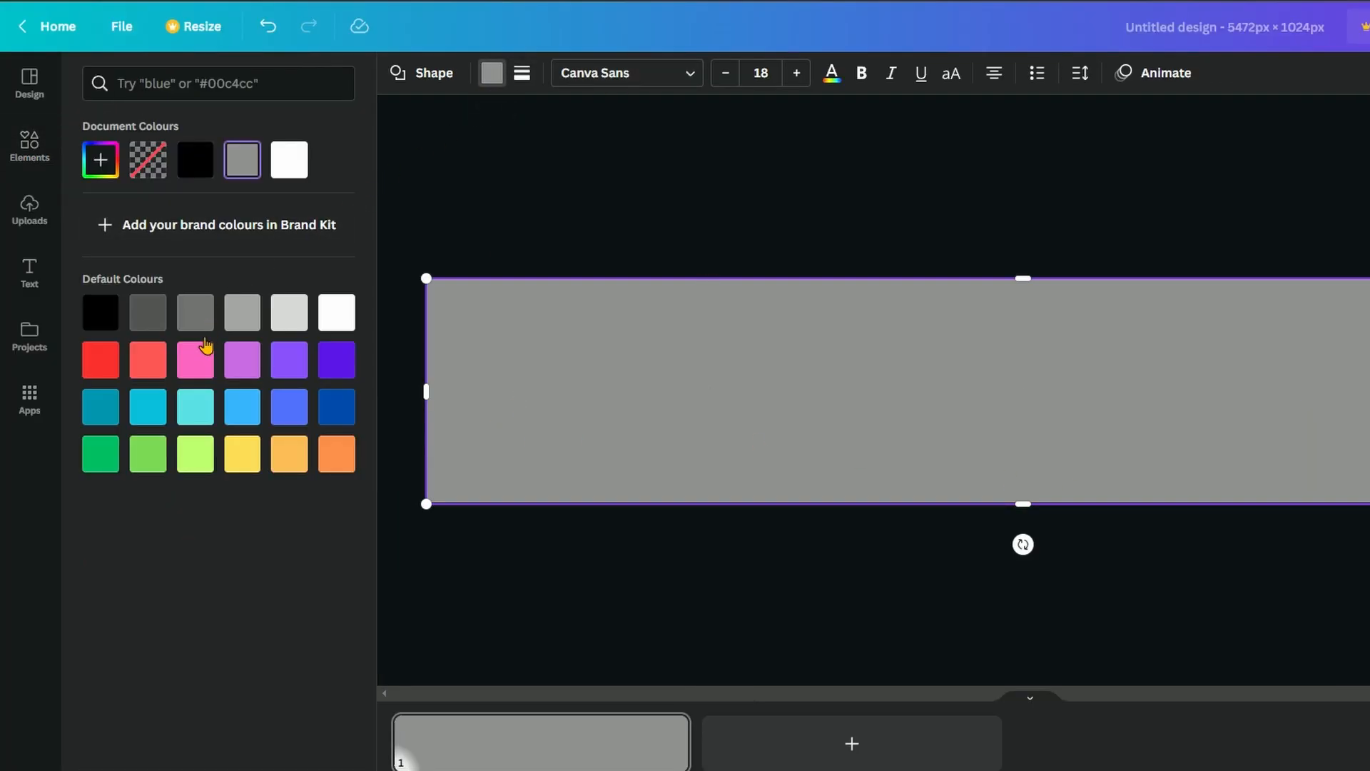
{"action": "left_click", "coordinate": [100, 454]}
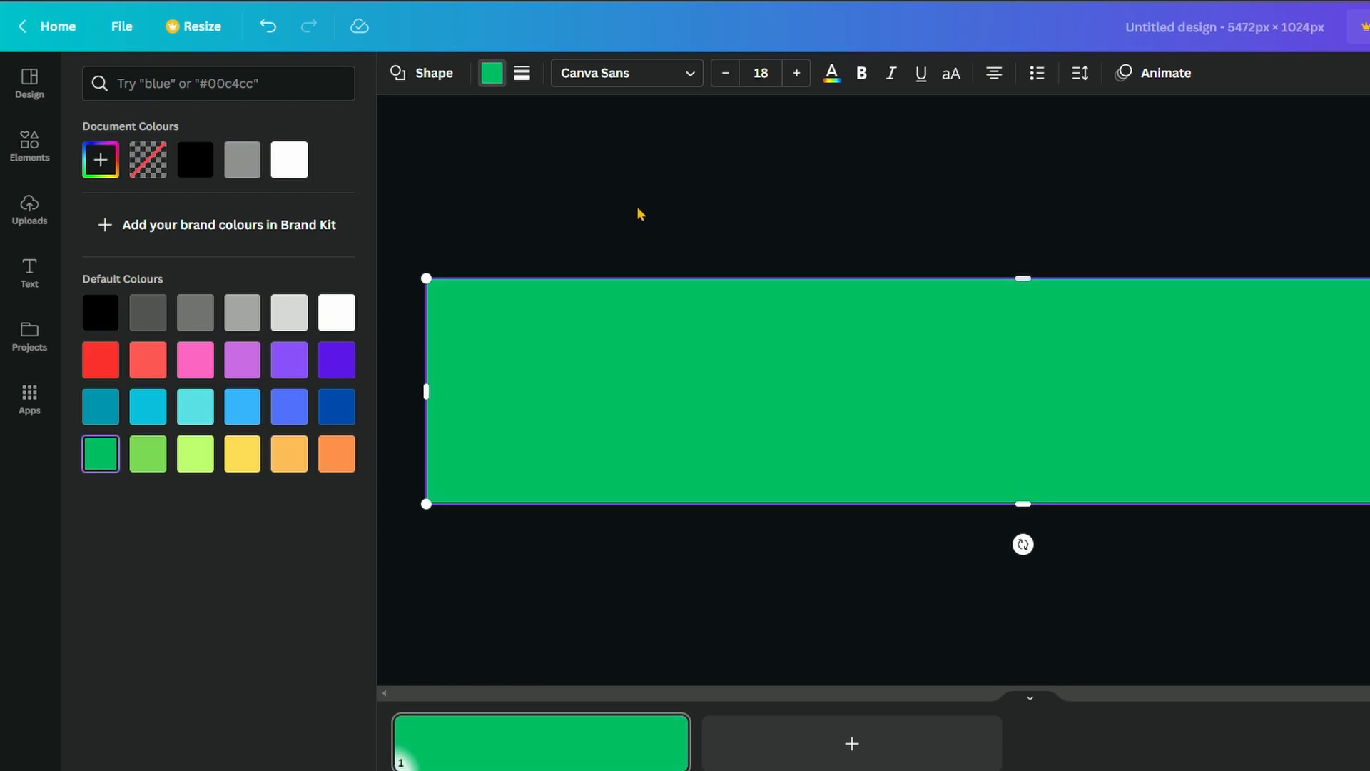
{"action": "left_click", "coordinate": [28, 146]}
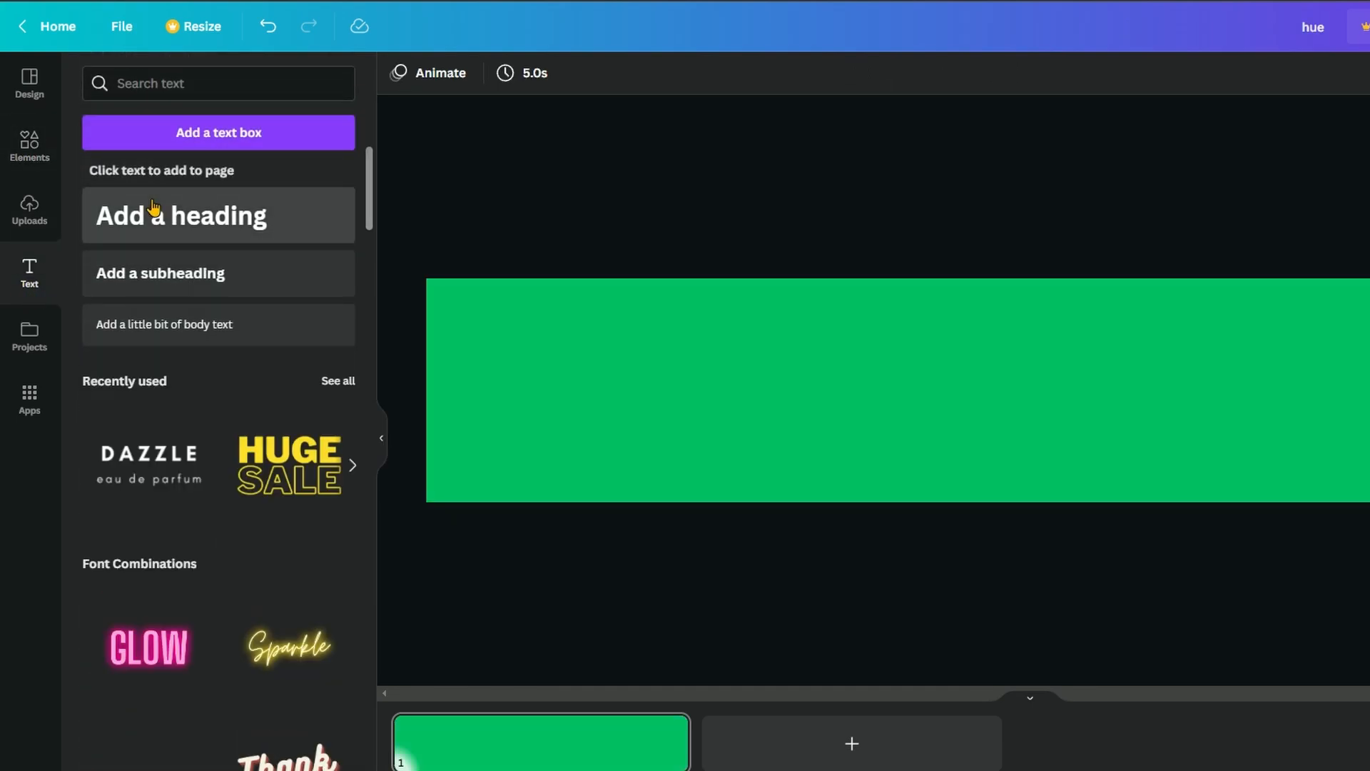
Add a Bebas Neue heading reading WEST PARK ZOO and select the words WEST PARK.
{"action": "left_click", "coordinate": [181, 216]}
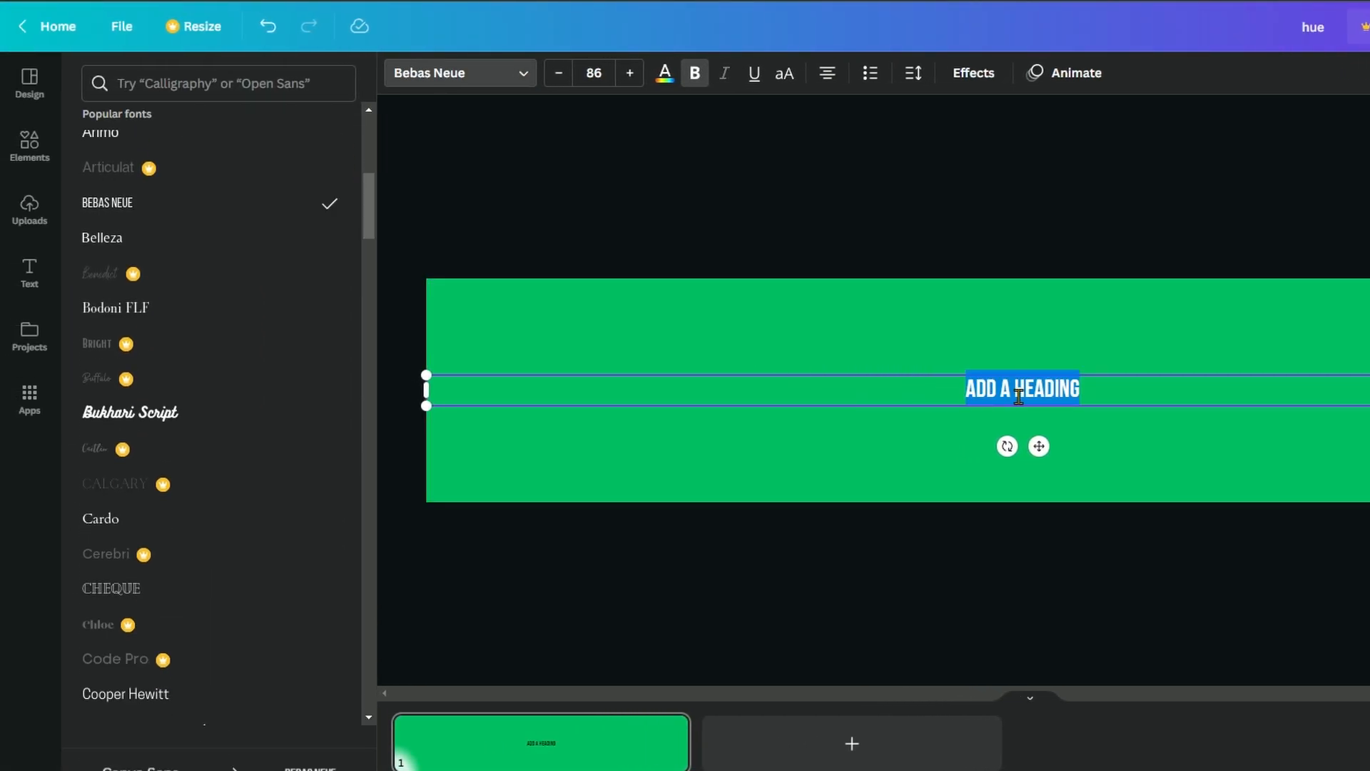
{"action": "type", "text": "WEST PARK ZOO"}
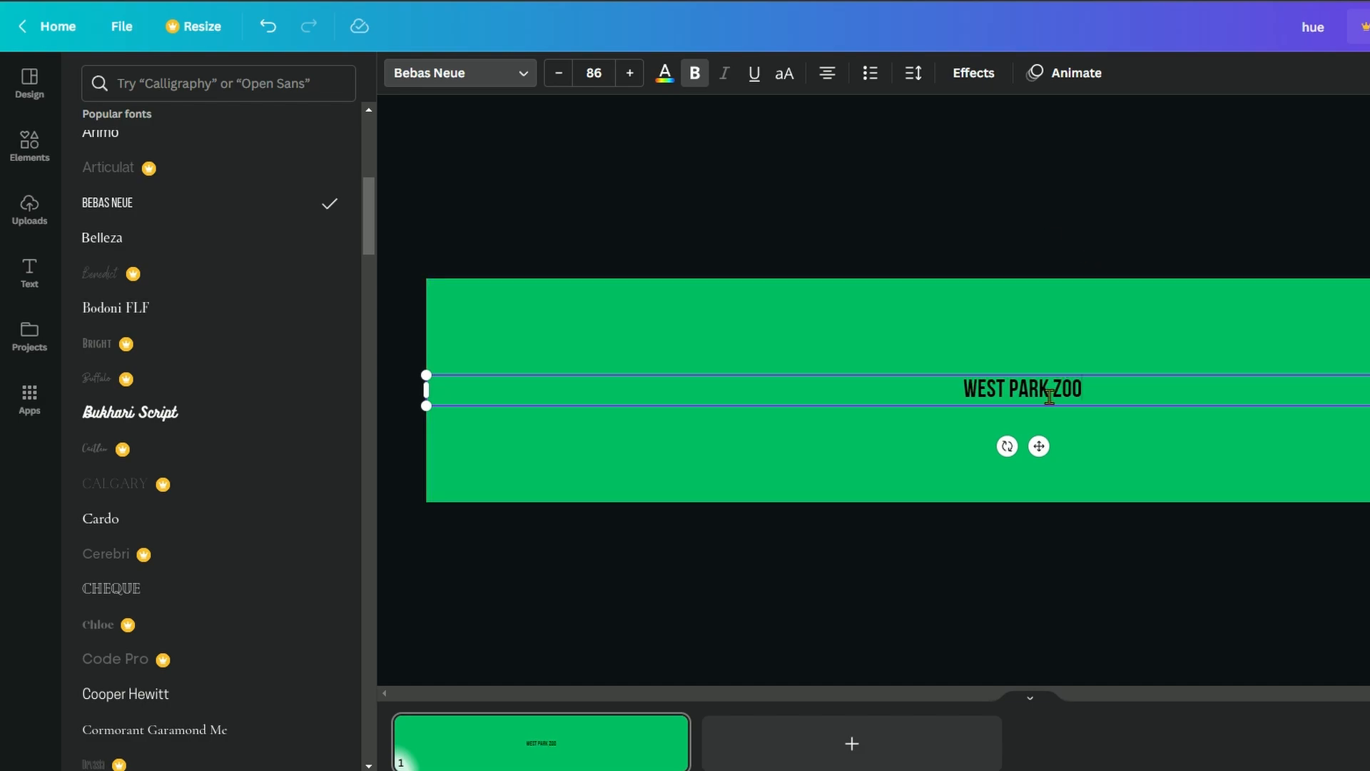
{"action": "double_click", "coordinate": [1005, 388]}
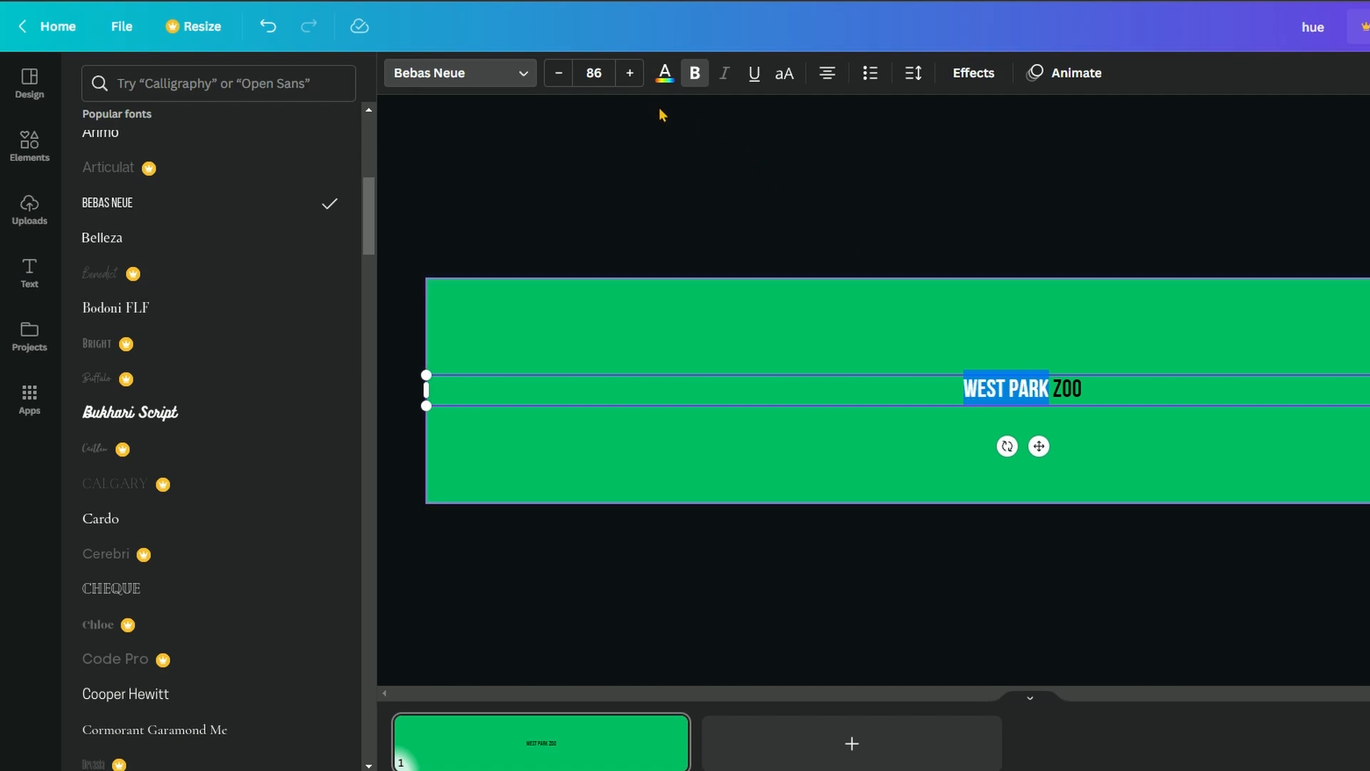
Colour WEST PARK white and ZOO brown, then set the heading size to 400.
{"action": "left_click", "coordinate": [664, 73]}
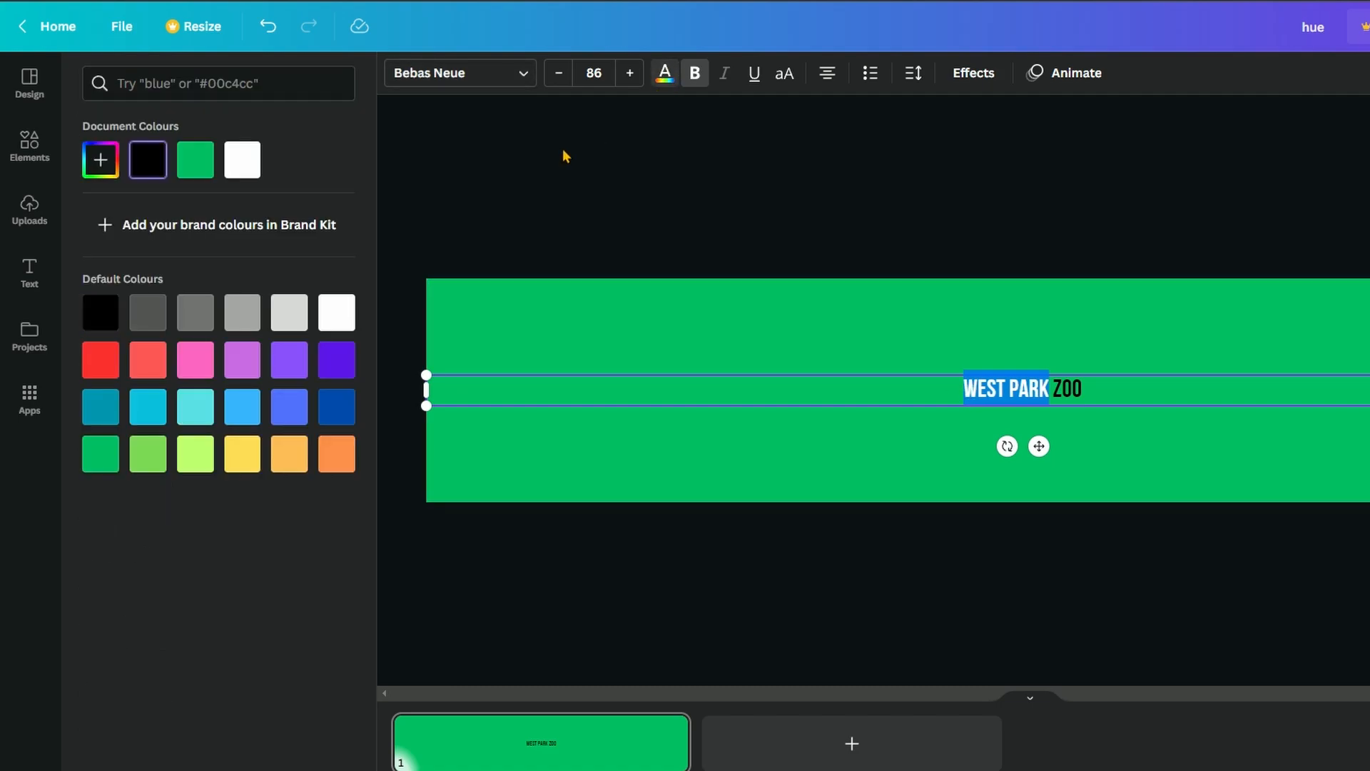
{"action": "left_click", "coordinate": [241, 160]}
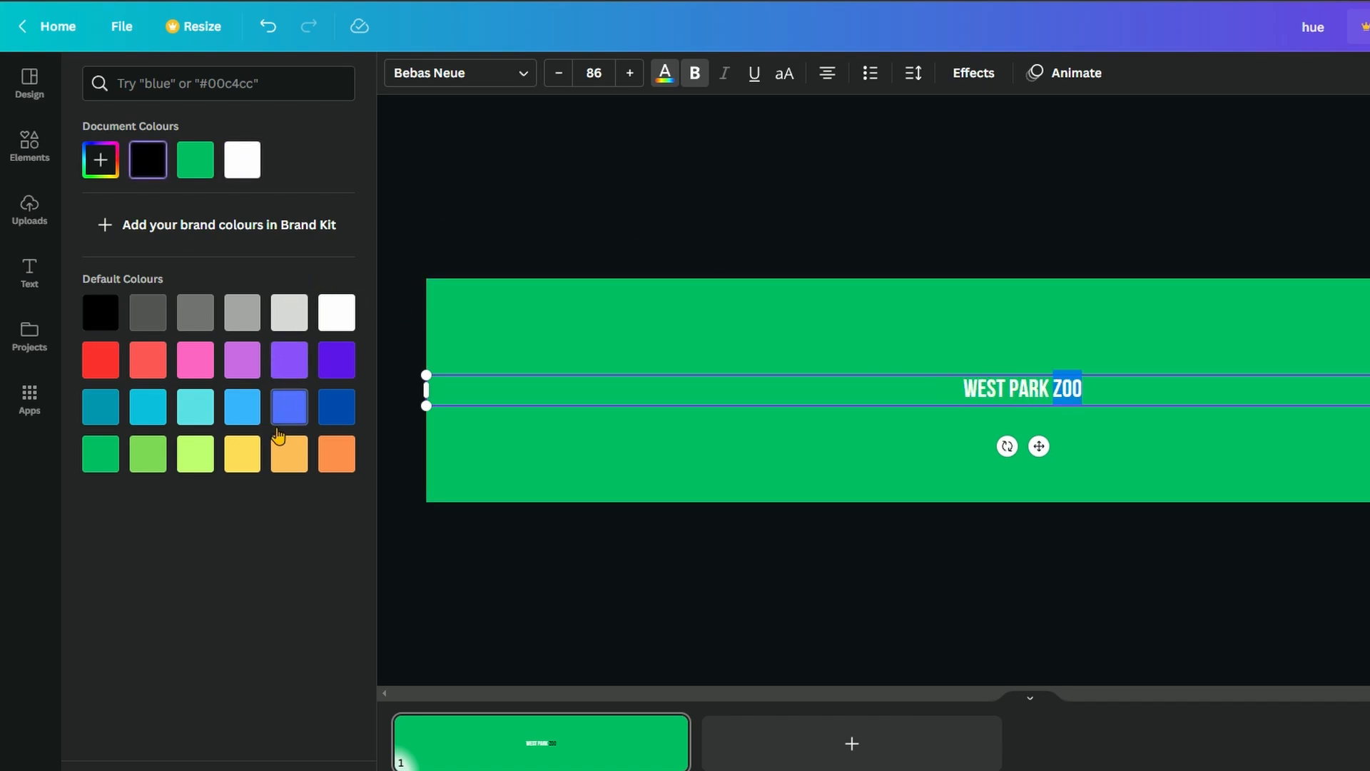
{"action": "left_click", "coordinate": [336, 454]}
{"action": "type", "text": "400"}
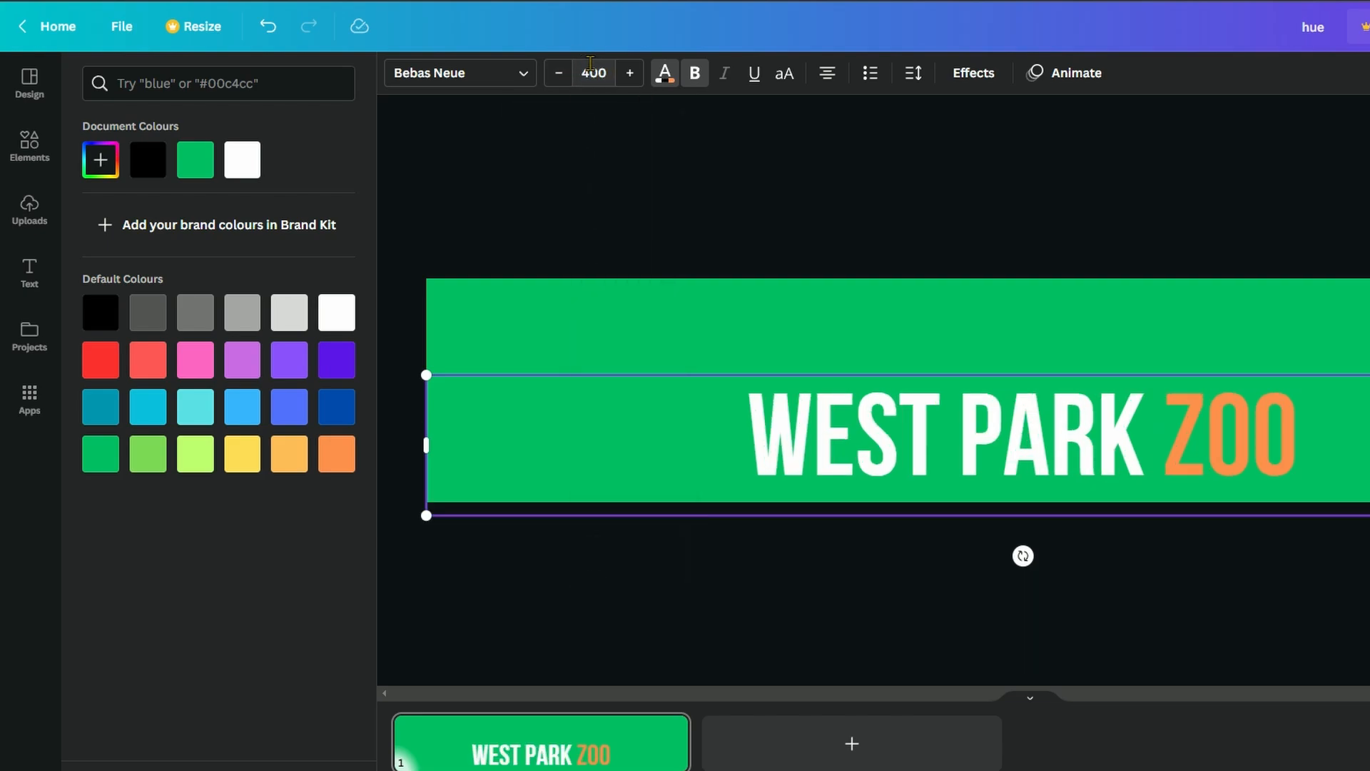
{"action": "left_click", "coordinate": [628, 73]}
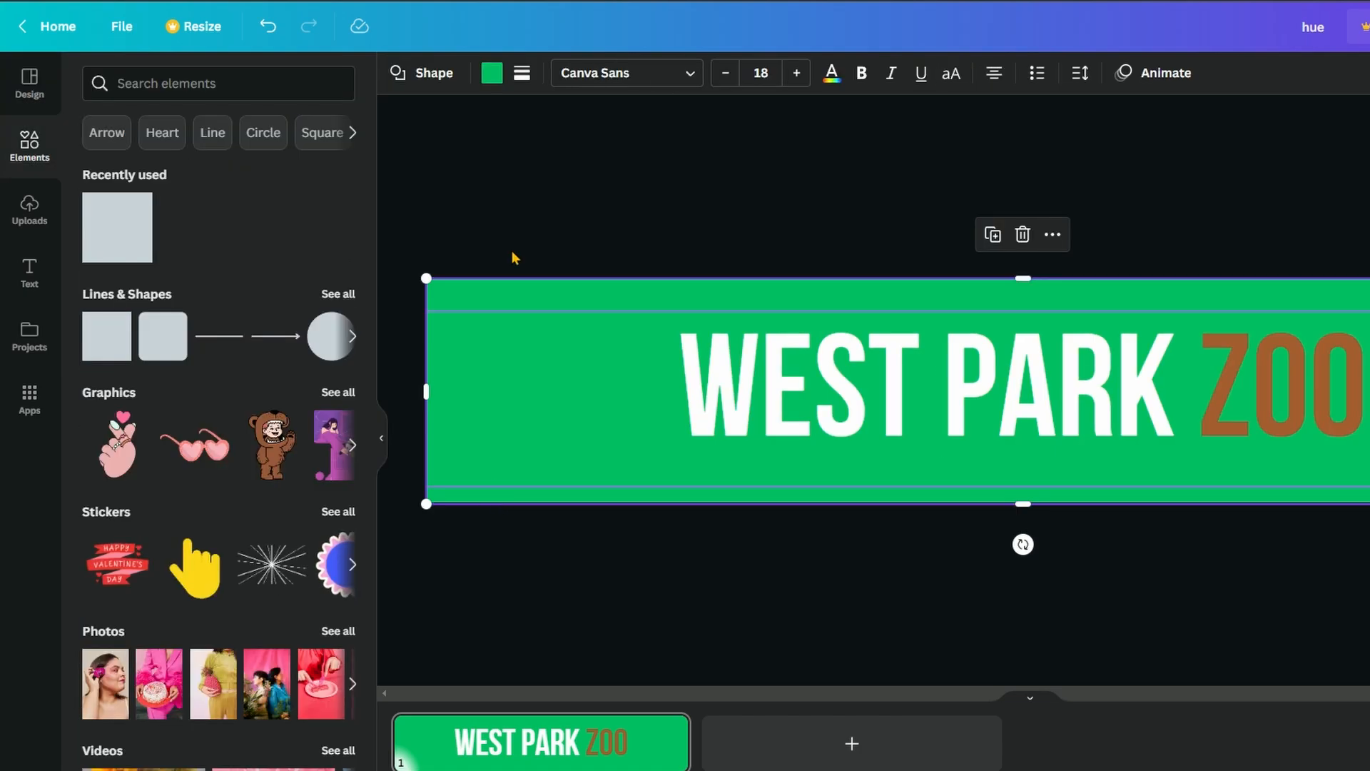
Darken the rectangle's green and place ELEPHANT outline graphics beside the heading.
{"action": "left_click", "coordinate": [491, 73]}
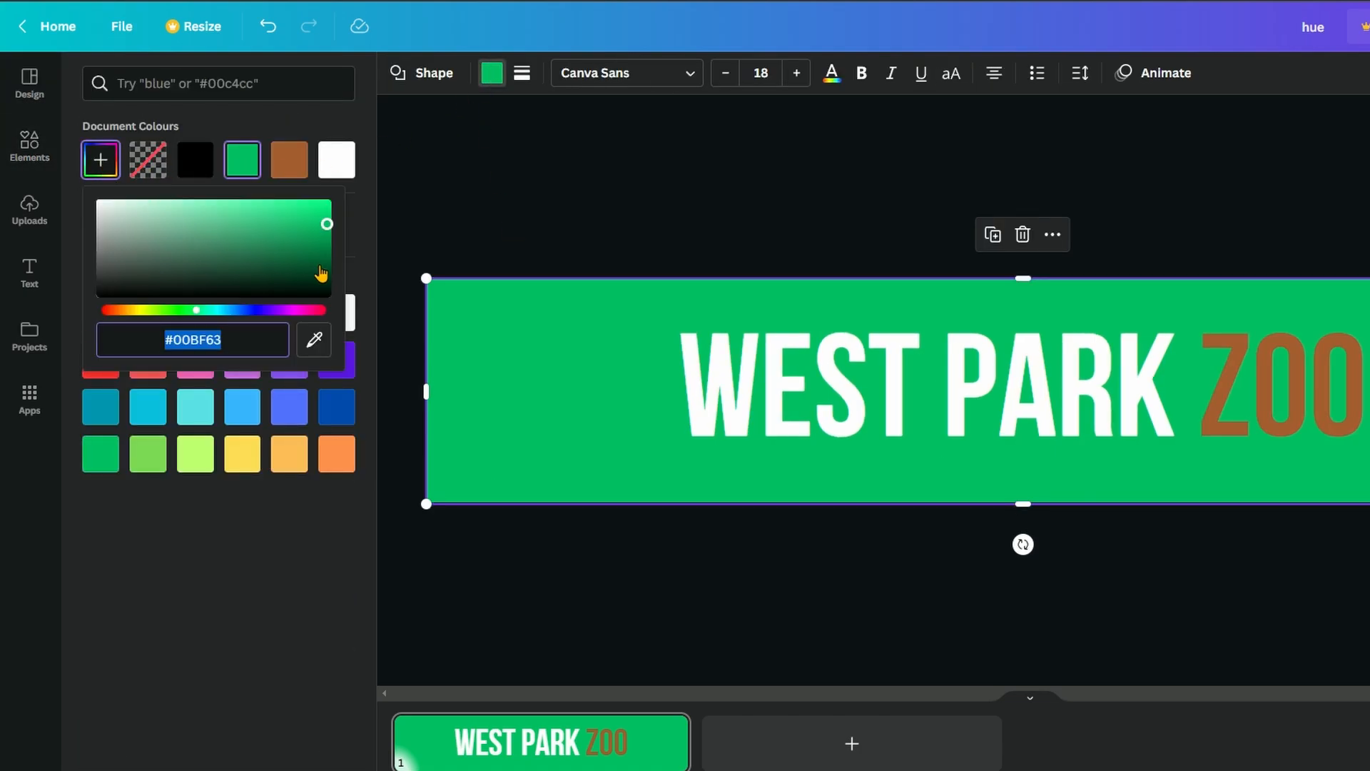
{"action": "left_click", "coordinate": [28, 145]}
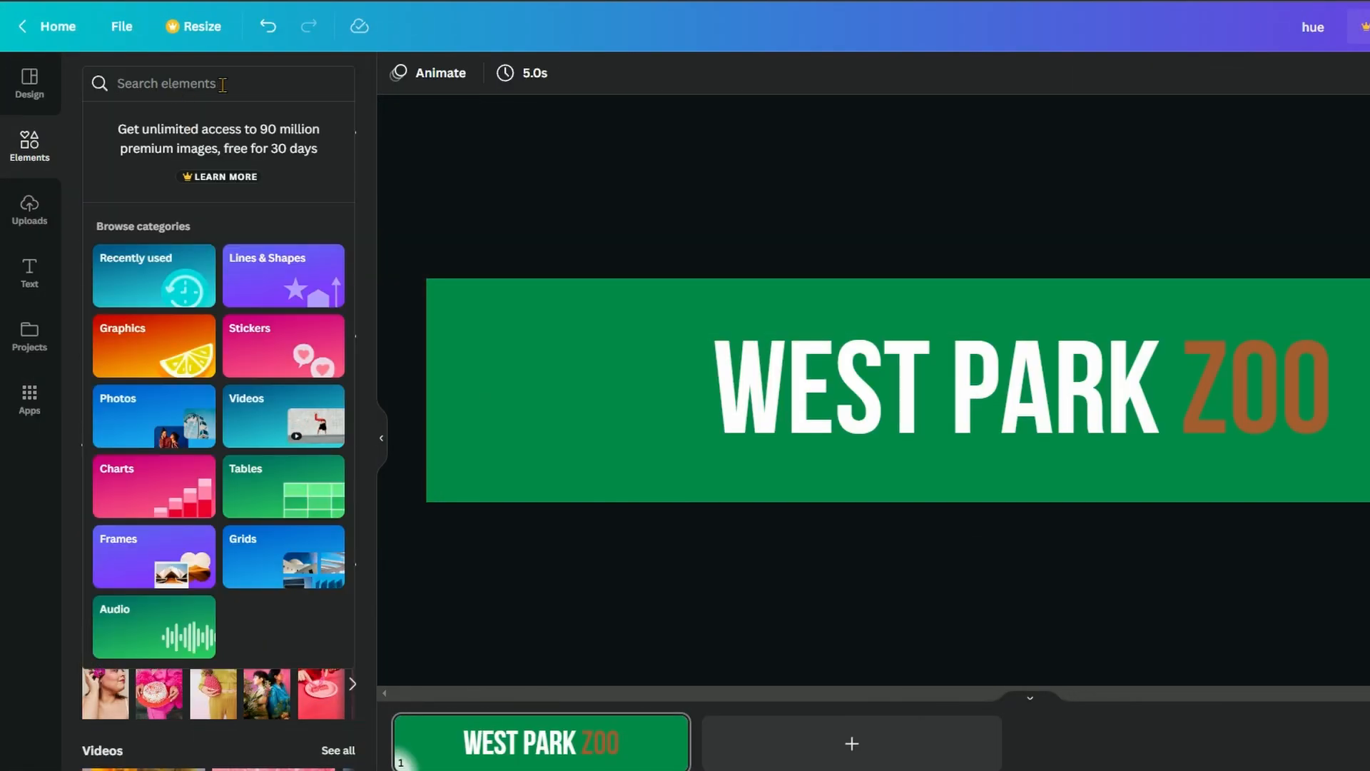
{"action": "type", "text": "ELEPHANT"}
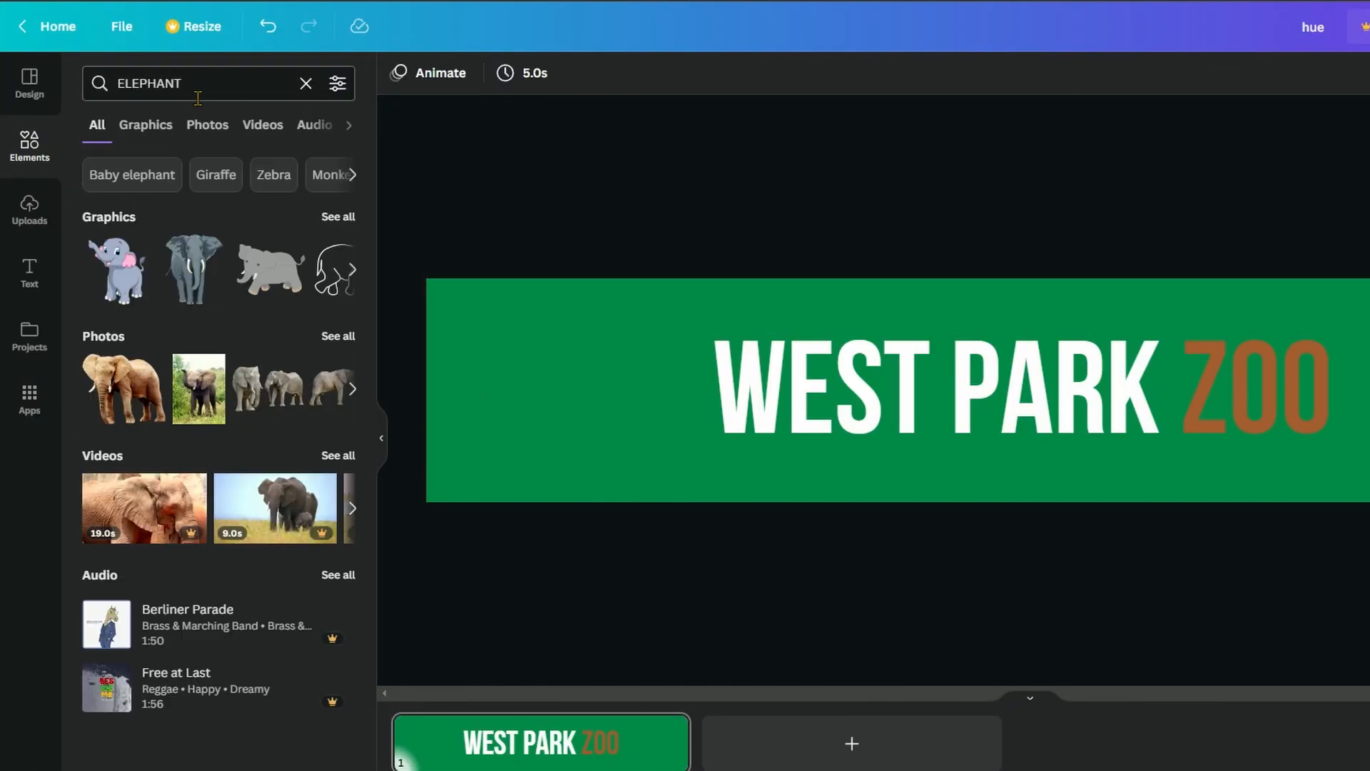
{"action": "mouse_move", "coordinate": [334, 269]}
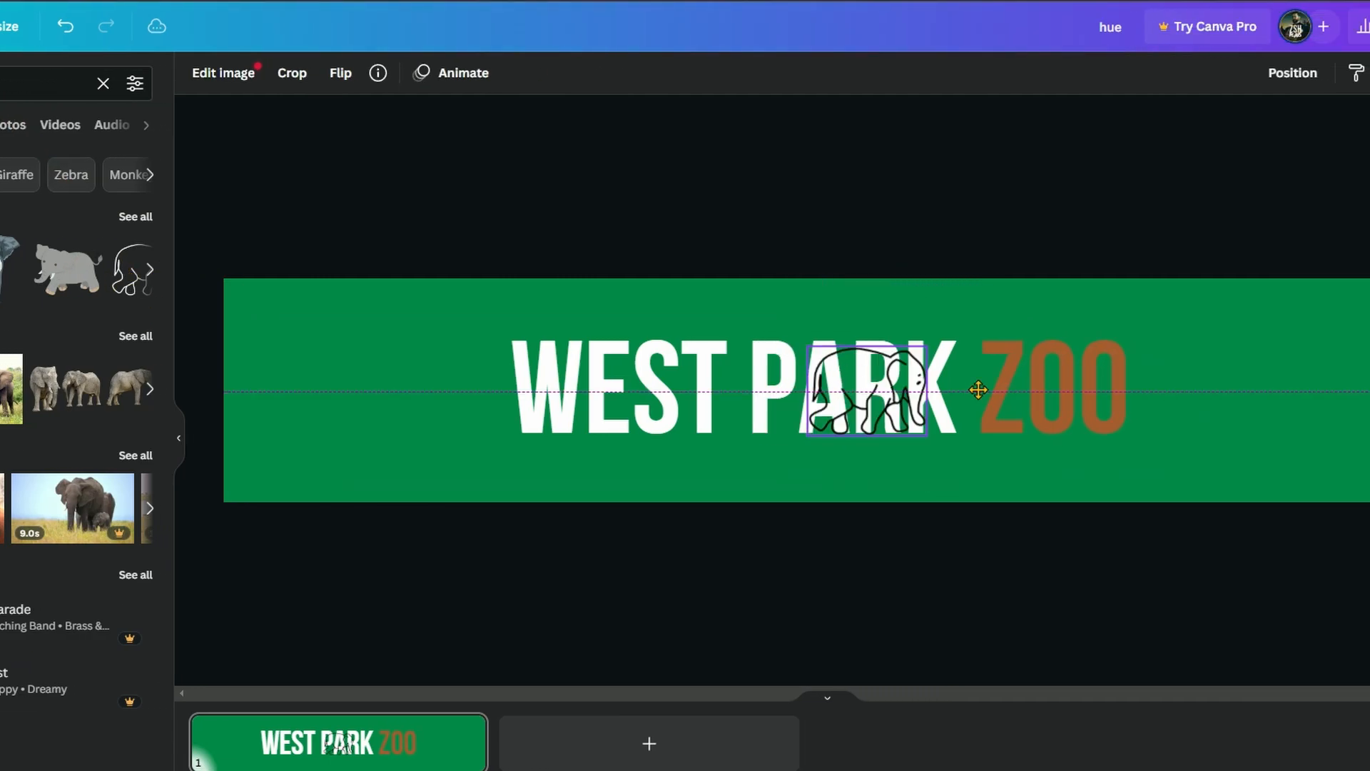
{"action": "left_click_drag", "start_coordinate": [881, 388], "coordinate": [1162, 388]}
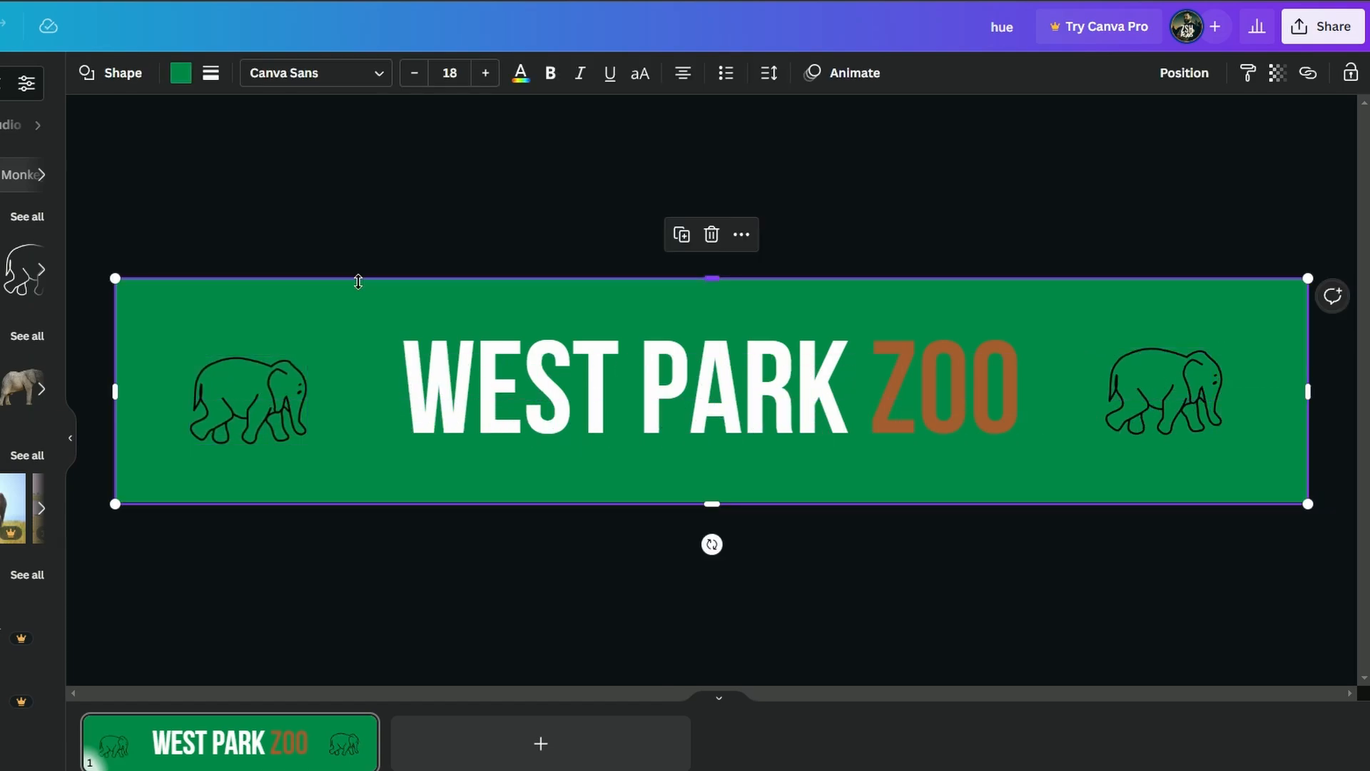
{"action": "left_click", "coordinate": [249, 400]}
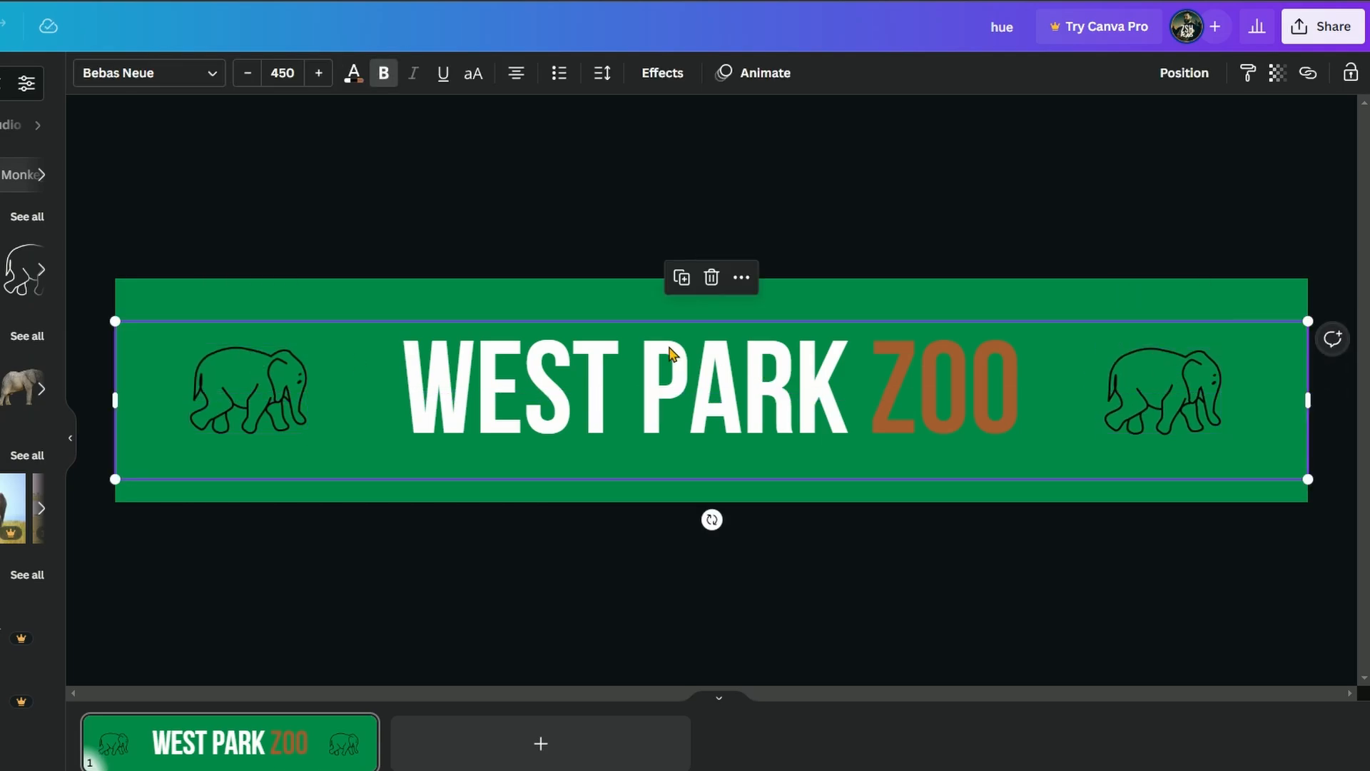
{"action": "left_click_drag", "start_coordinate": [673, 350], "coordinate": [648, 346]}
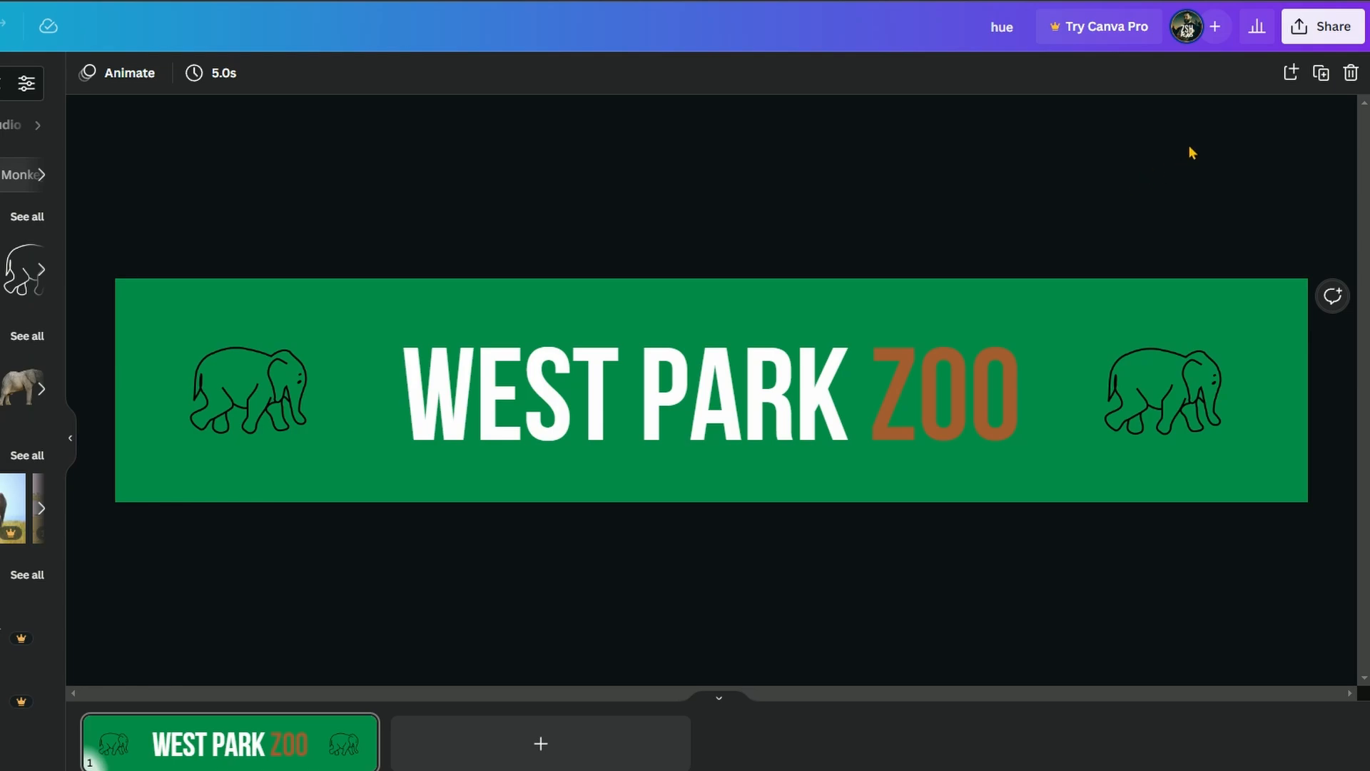
Download the banner design from the File menu as a PNG.
{"action": "left_click", "coordinate": [123, 25]}
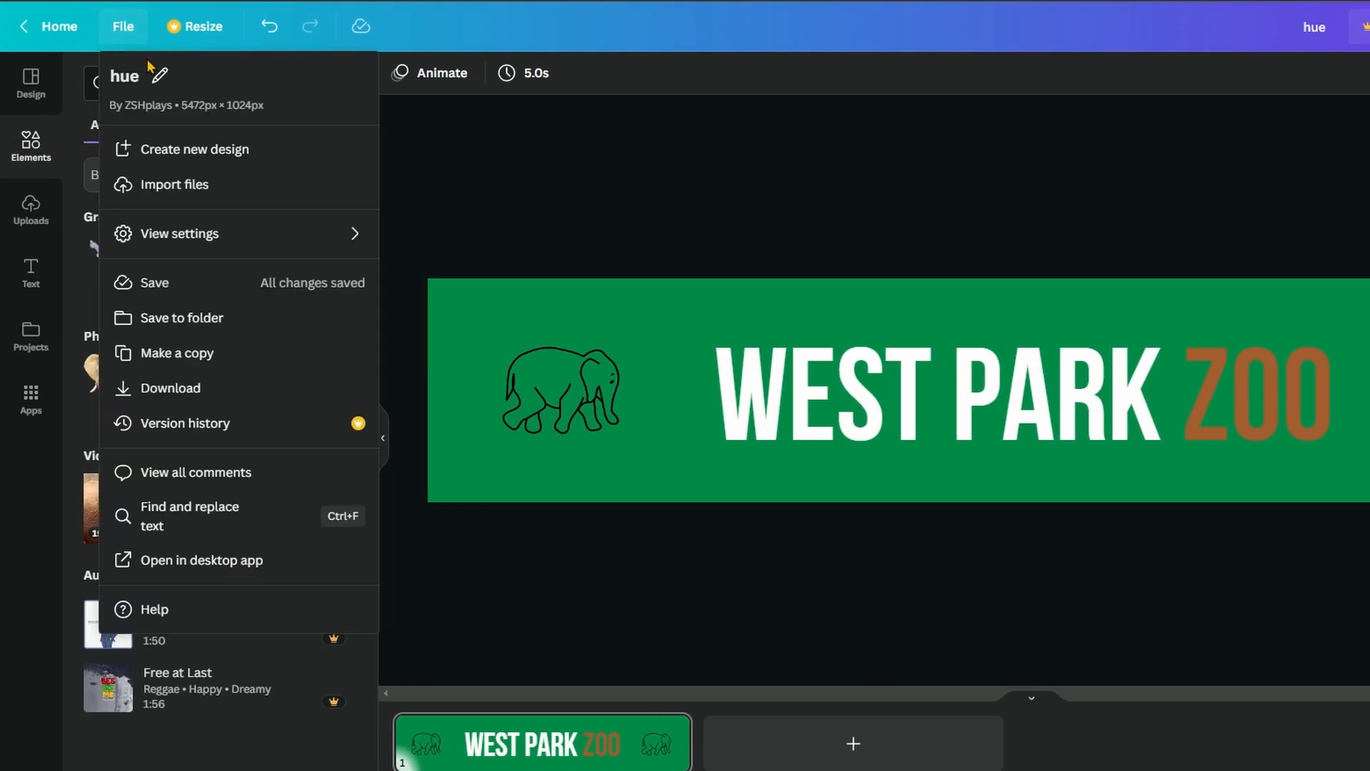
{"action": "left_click", "coordinate": [170, 386]}
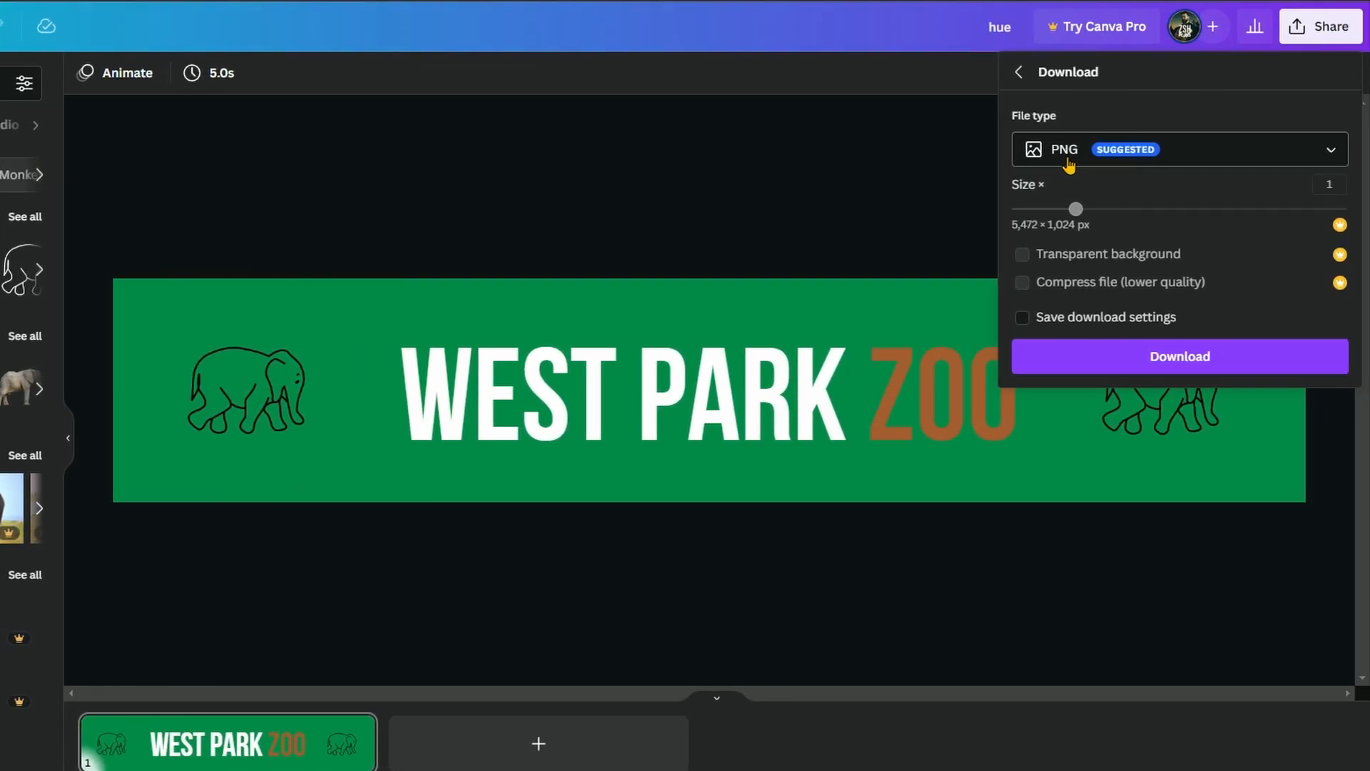
{"action": "left_click", "coordinate": [1180, 355]}
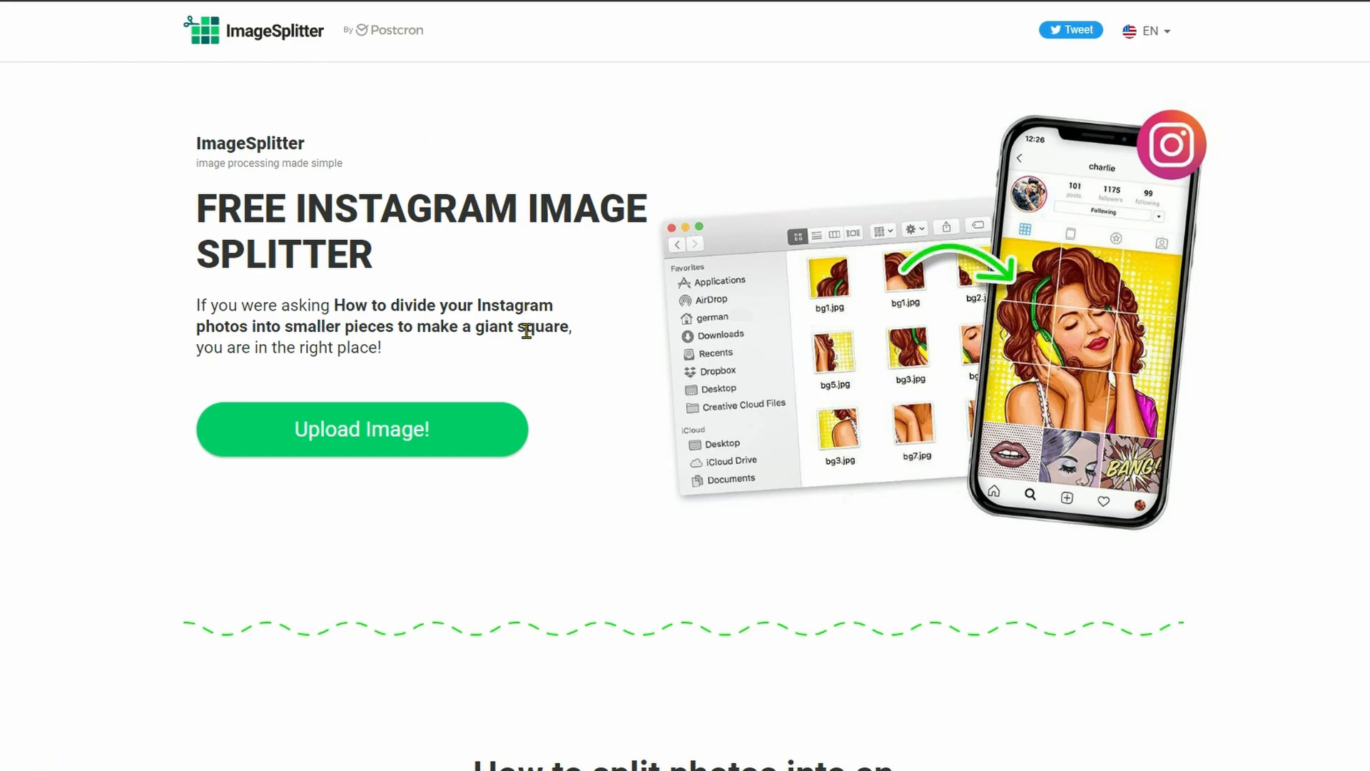
{"action": "mouse_move", "coordinate": [404, 428]}
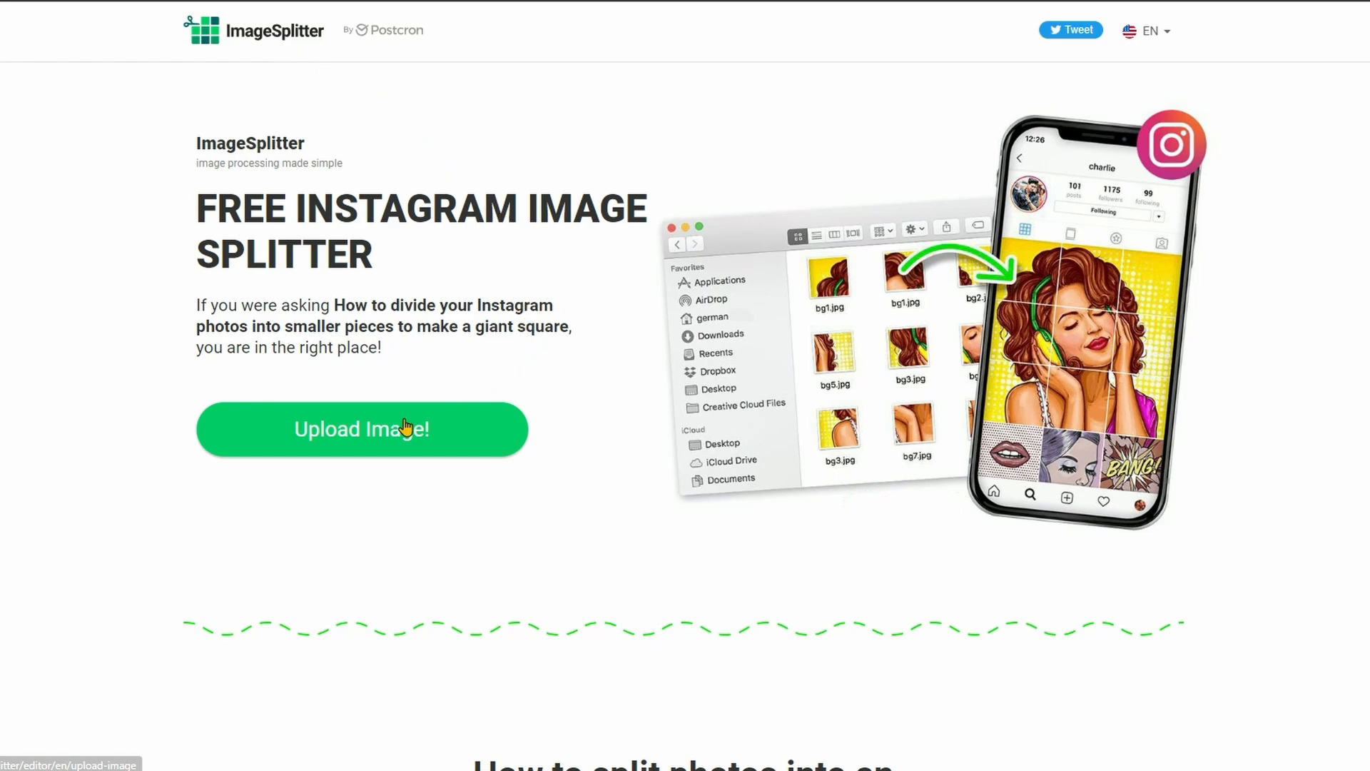
Upload the banner PNG file to ImageSplitter.
{"action": "left_click", "coordinate": [361, 430]}
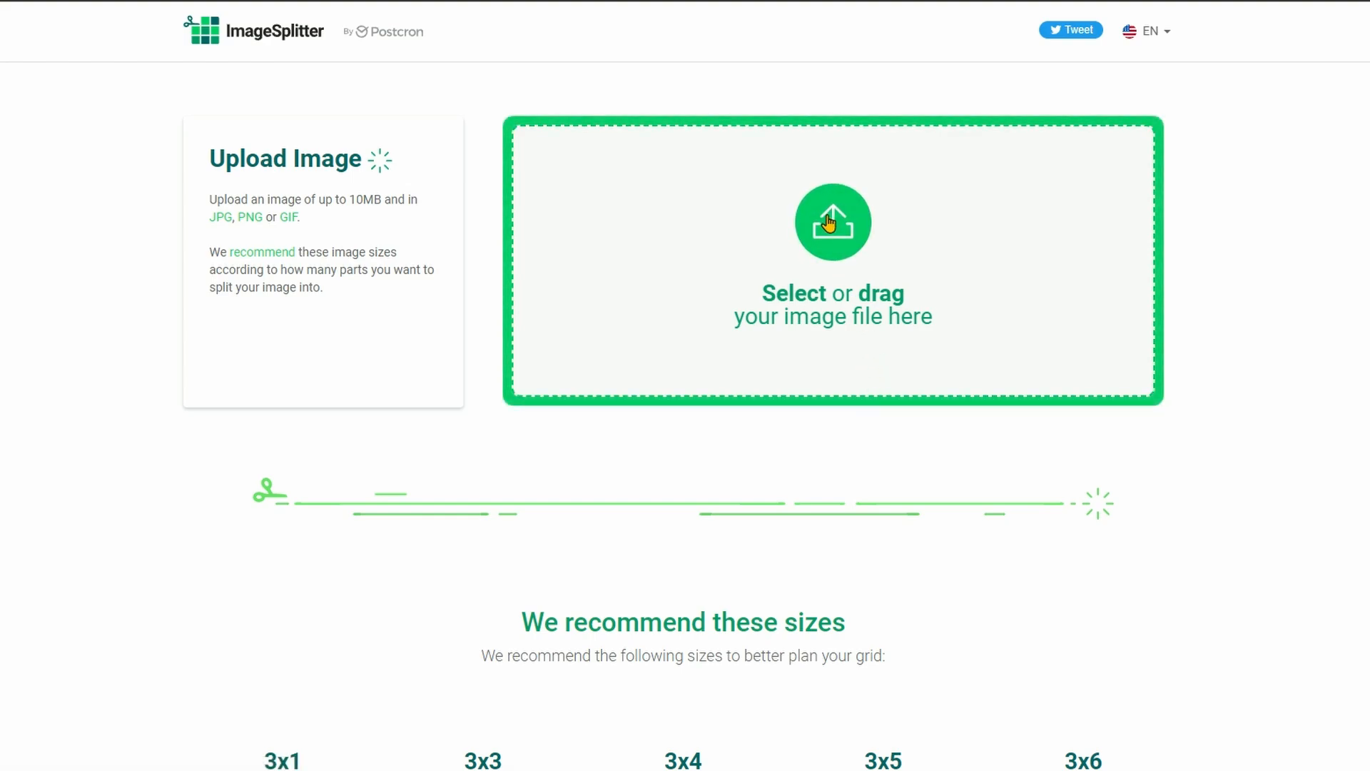
{"action": "left_click", "coordinate": [831, 220]}
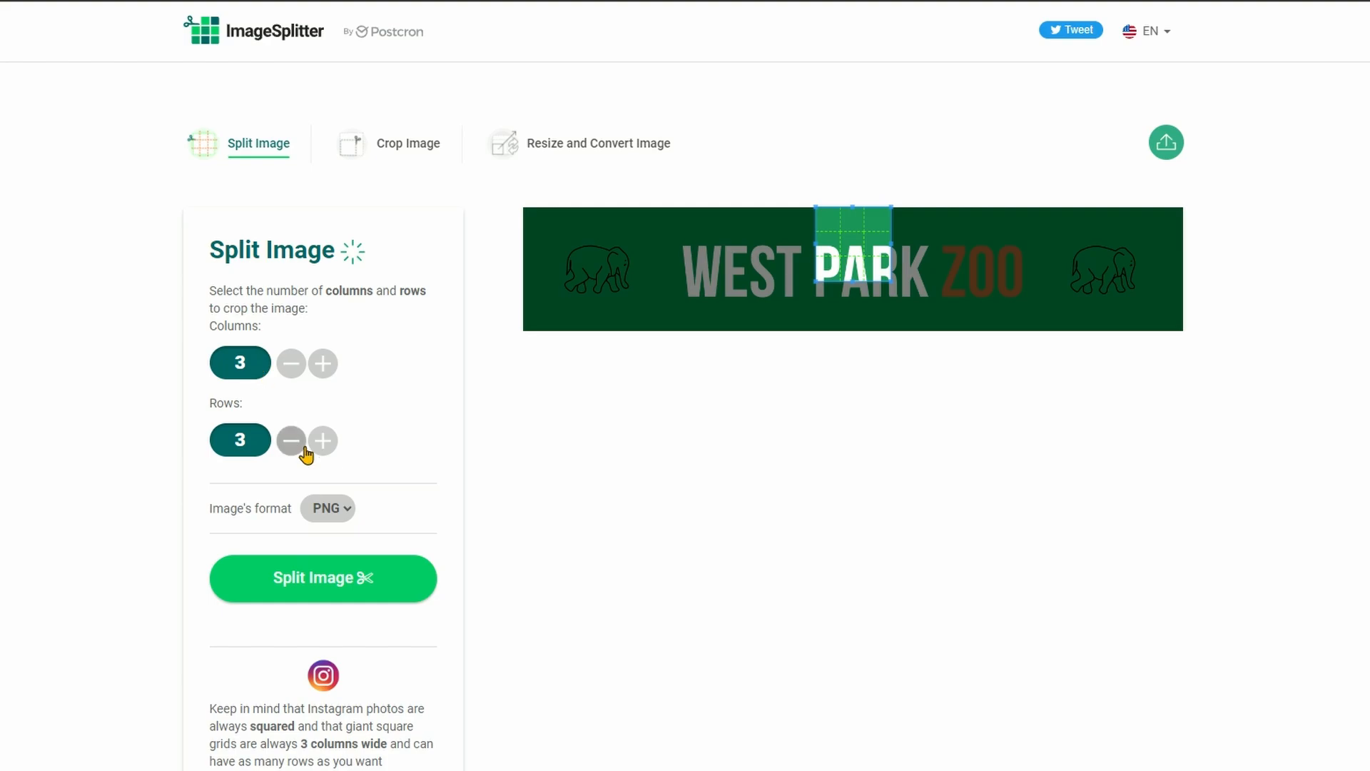
Set the grid to 1 row by 3 columns over the banner, split it and download the zip.
{"action": "left_click", "coordinate": [292, 440]}
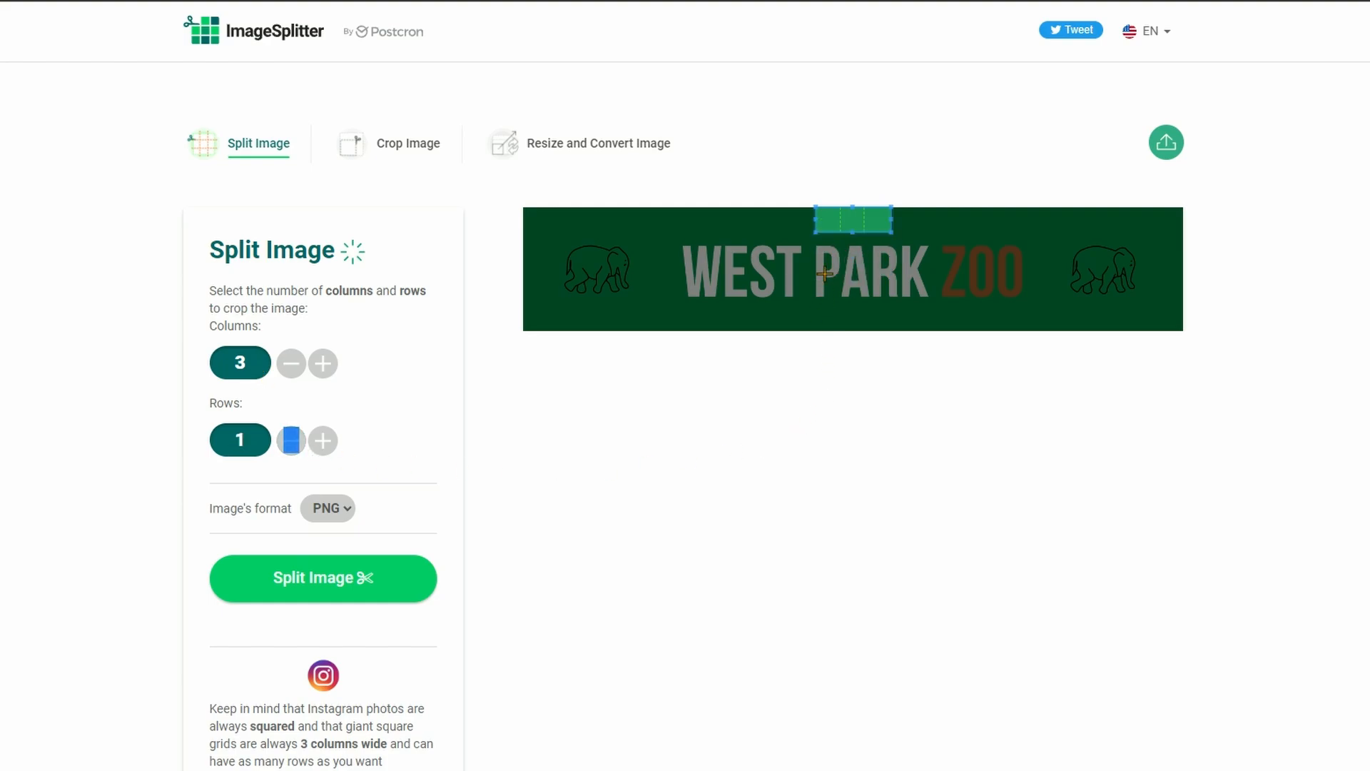
{"action": "left_click_drag", "start_coordinate": [852, 220], "coordinate": [563, 317]}
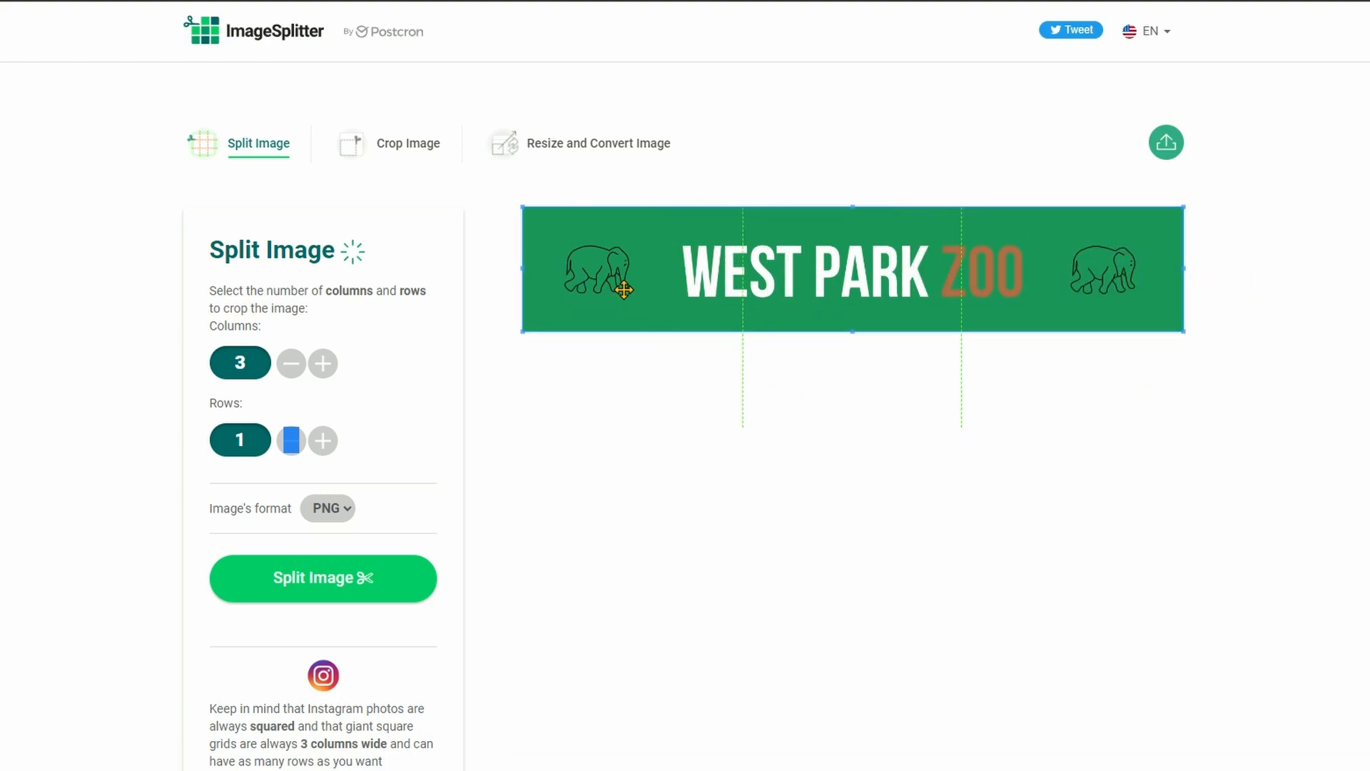
{"action": "mouse_move", "coordinate": [1081, 304]}
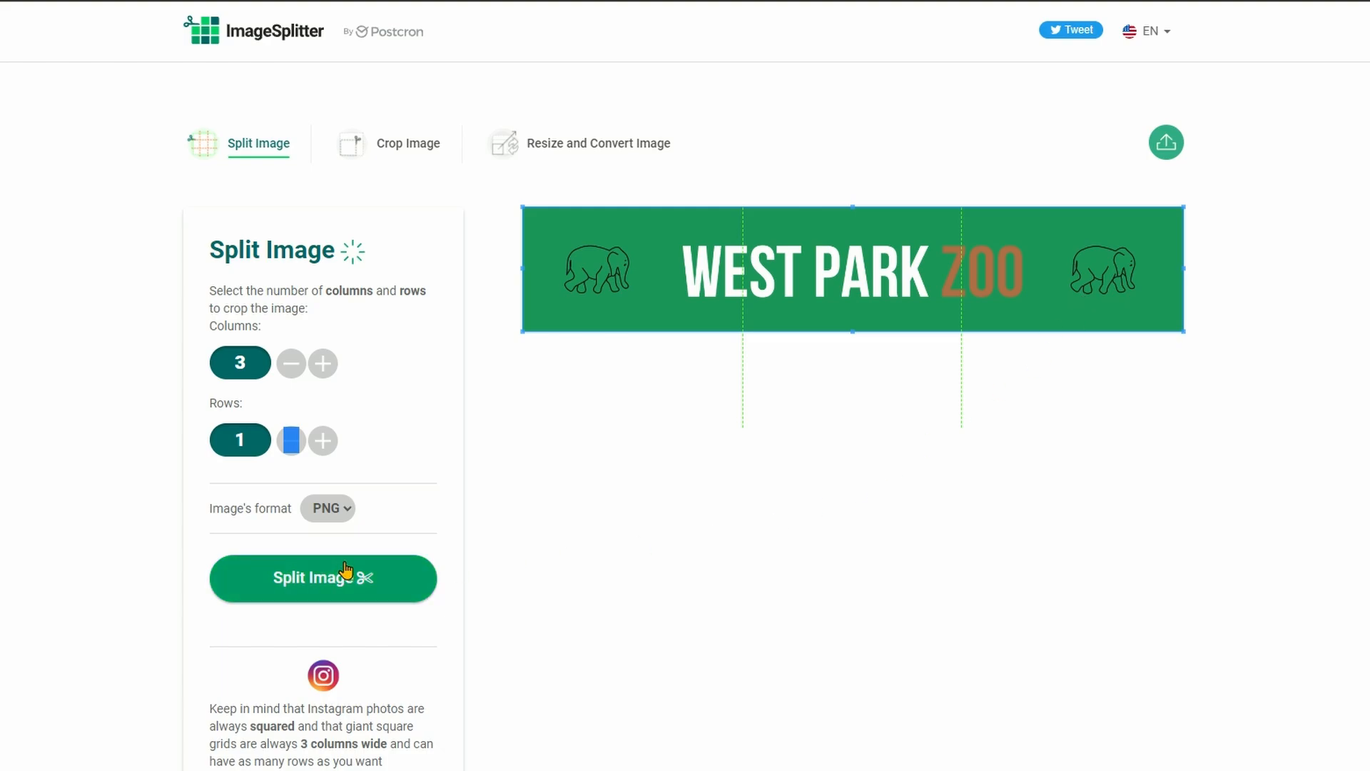
{"action": "left_click", "coordinate": [322, 578]}
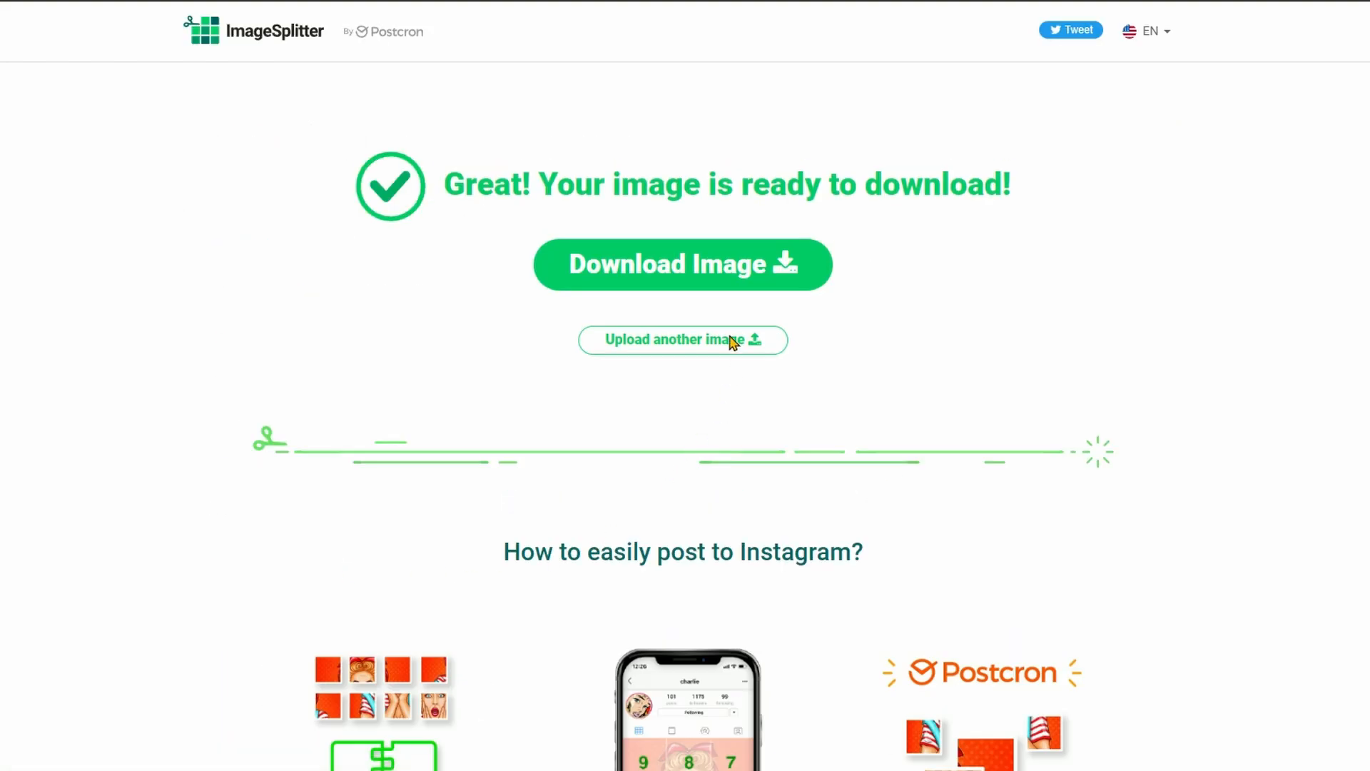
{"action": "left_click", "coordinate": [682, 264]}
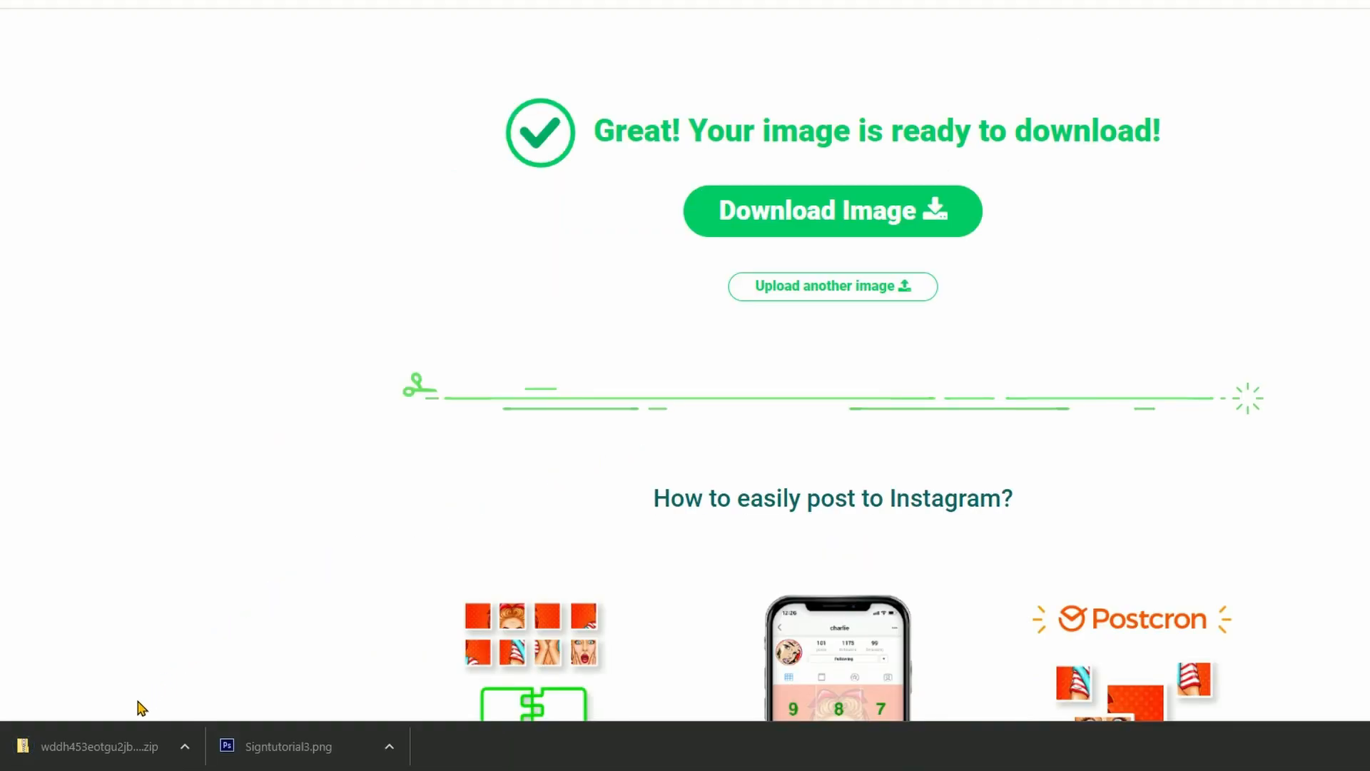
{"action": "mouse_move", "coordinate": [100, 745]}
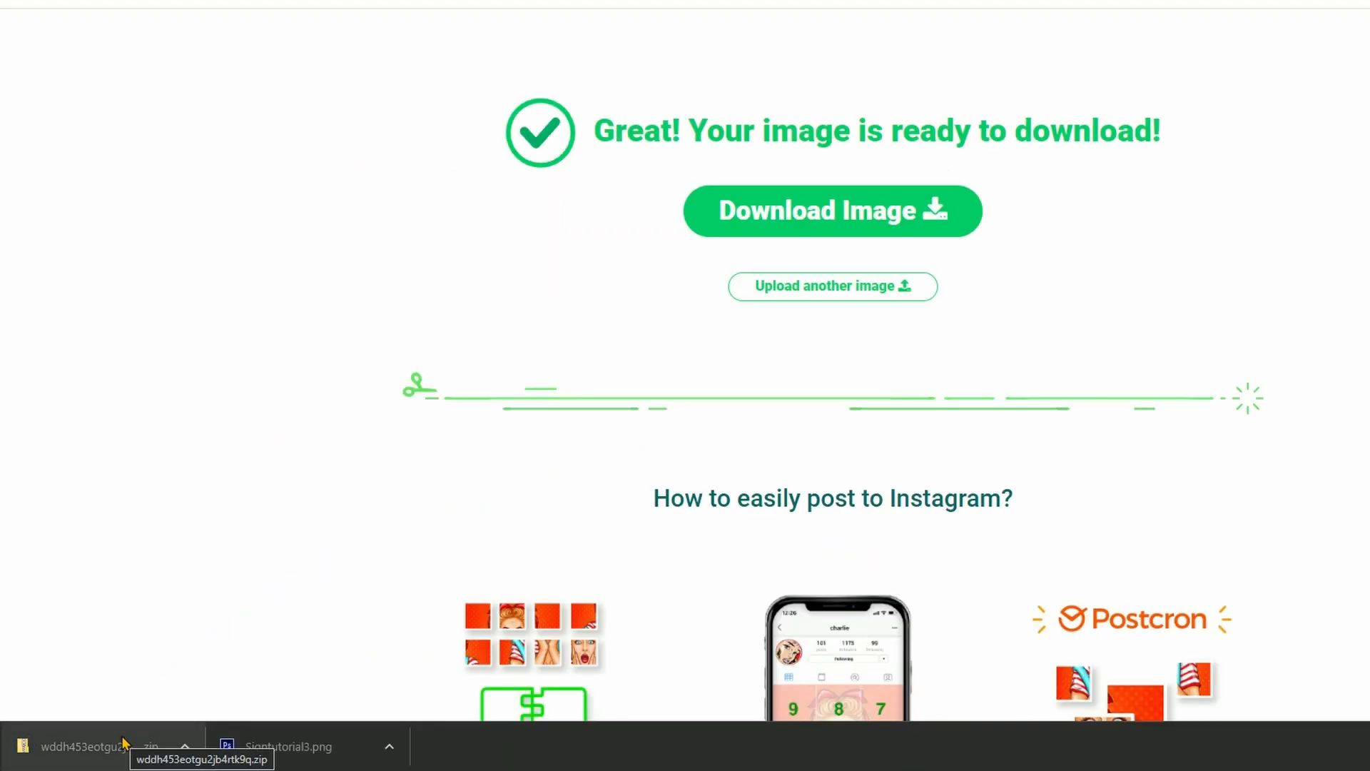
Extract all pieces from the downloaded zip into the Planet Zoo\UserMedia folder.
{"action": "left_click", "coordinate": [87, 745]}
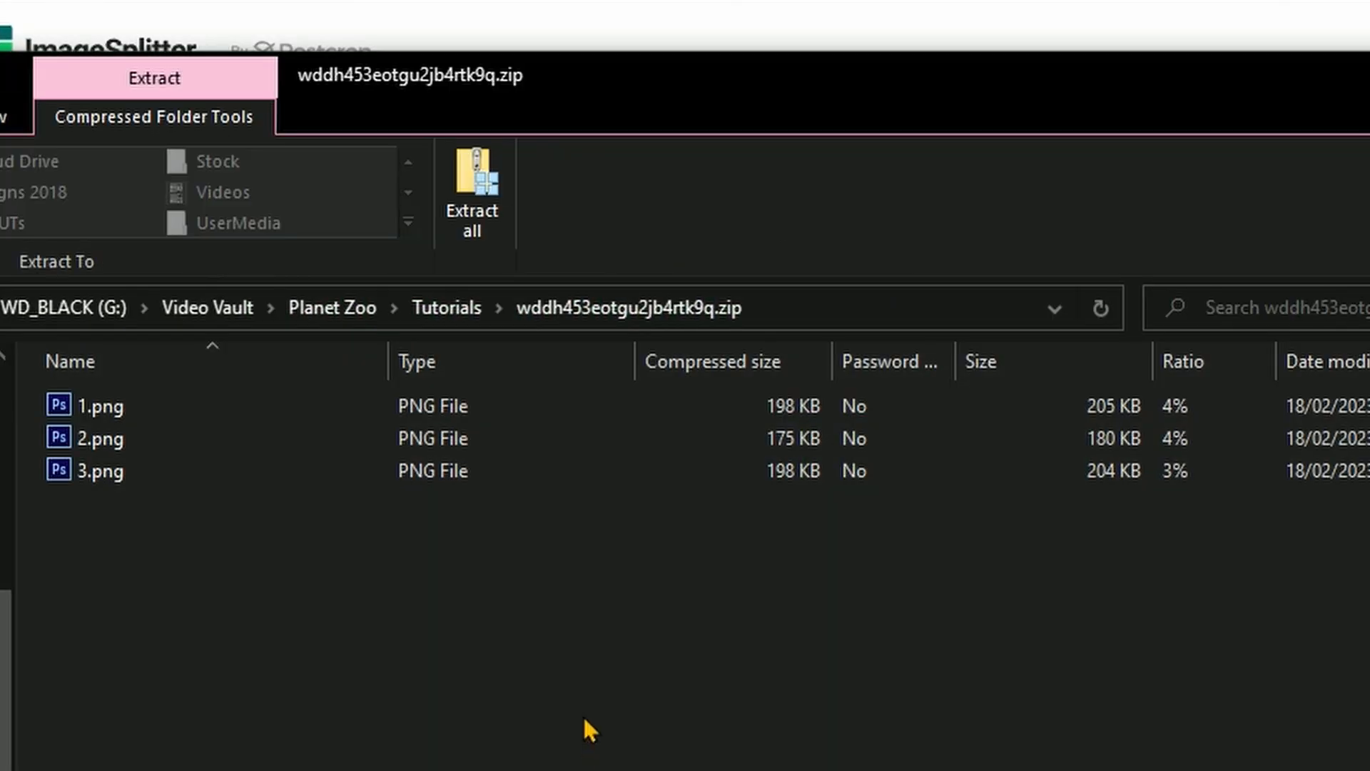
{"action": "mouse_move", "coordinate": [341, 560]}
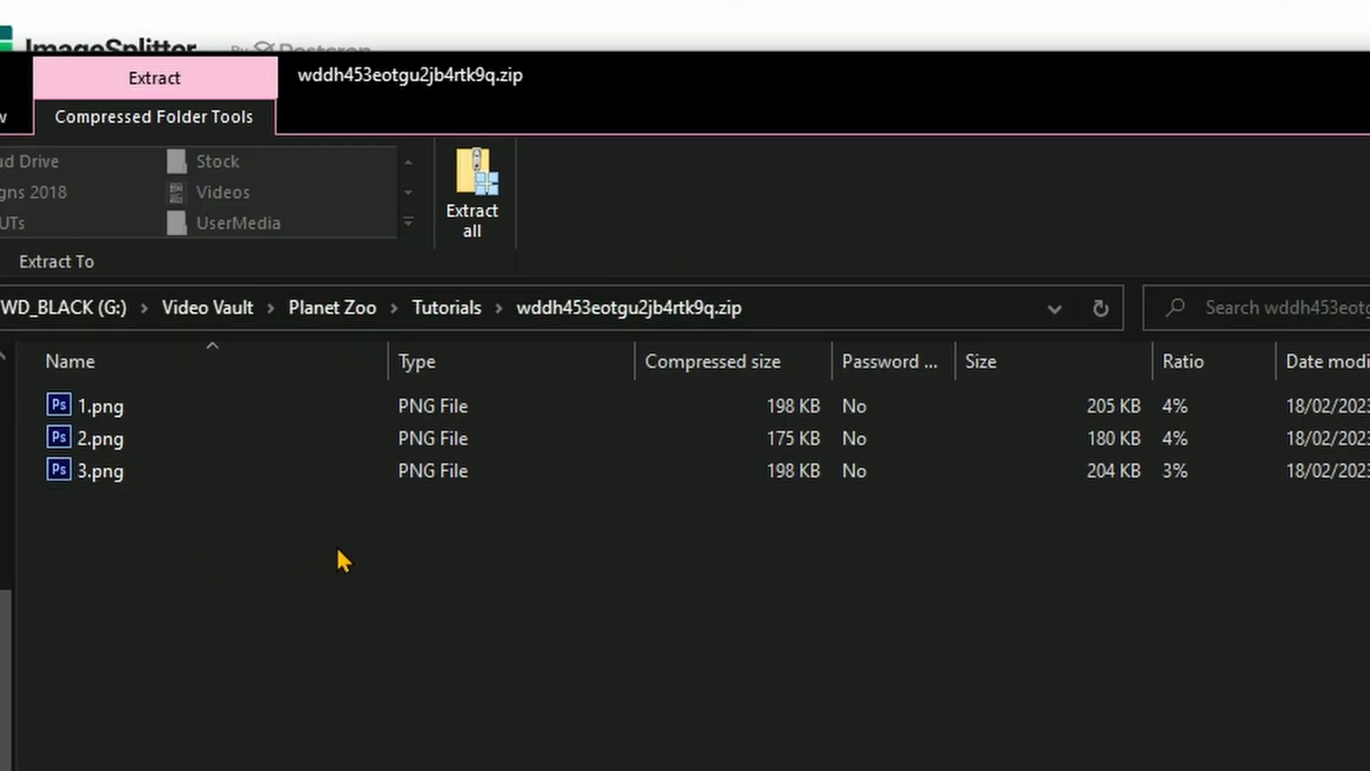
{"action": "left_click", "coordinate": [99, 405]}
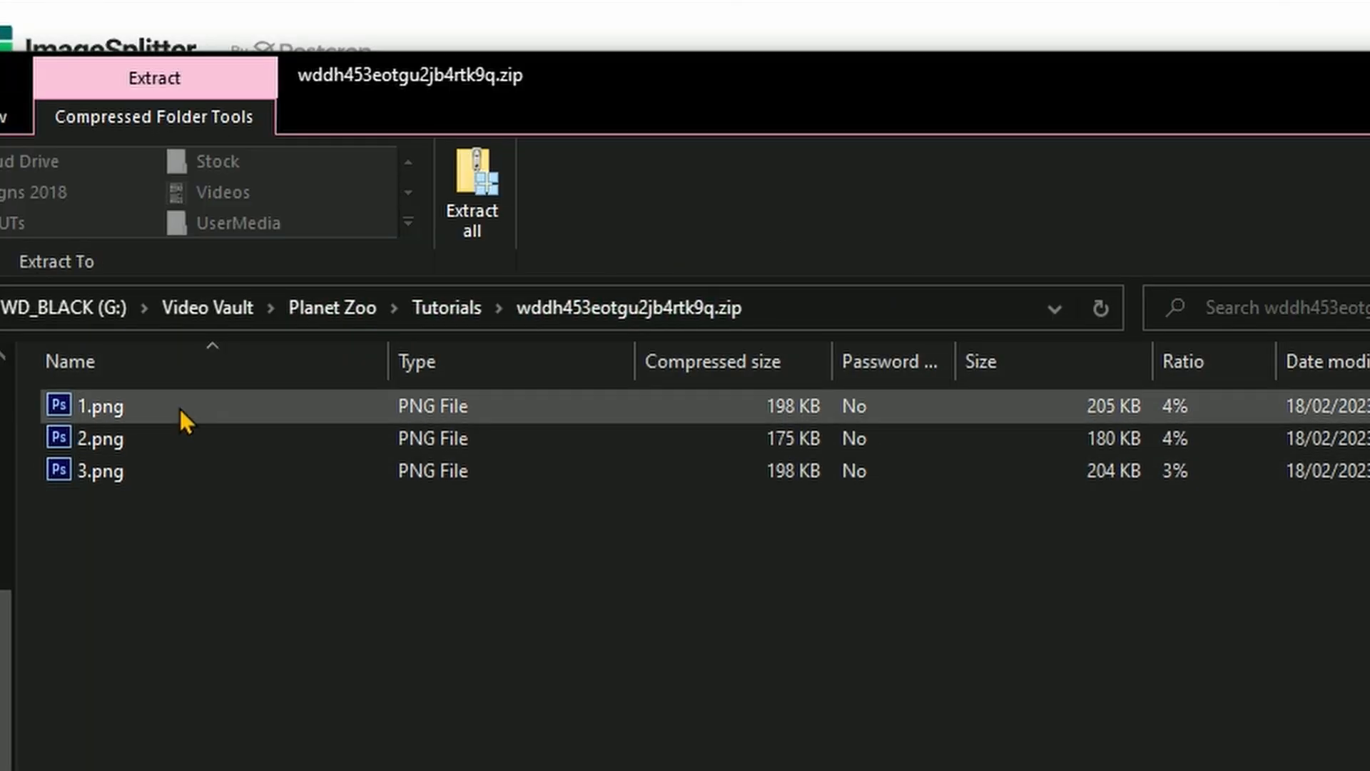
{"action": "left_click", "coordinate": [472, 192]}
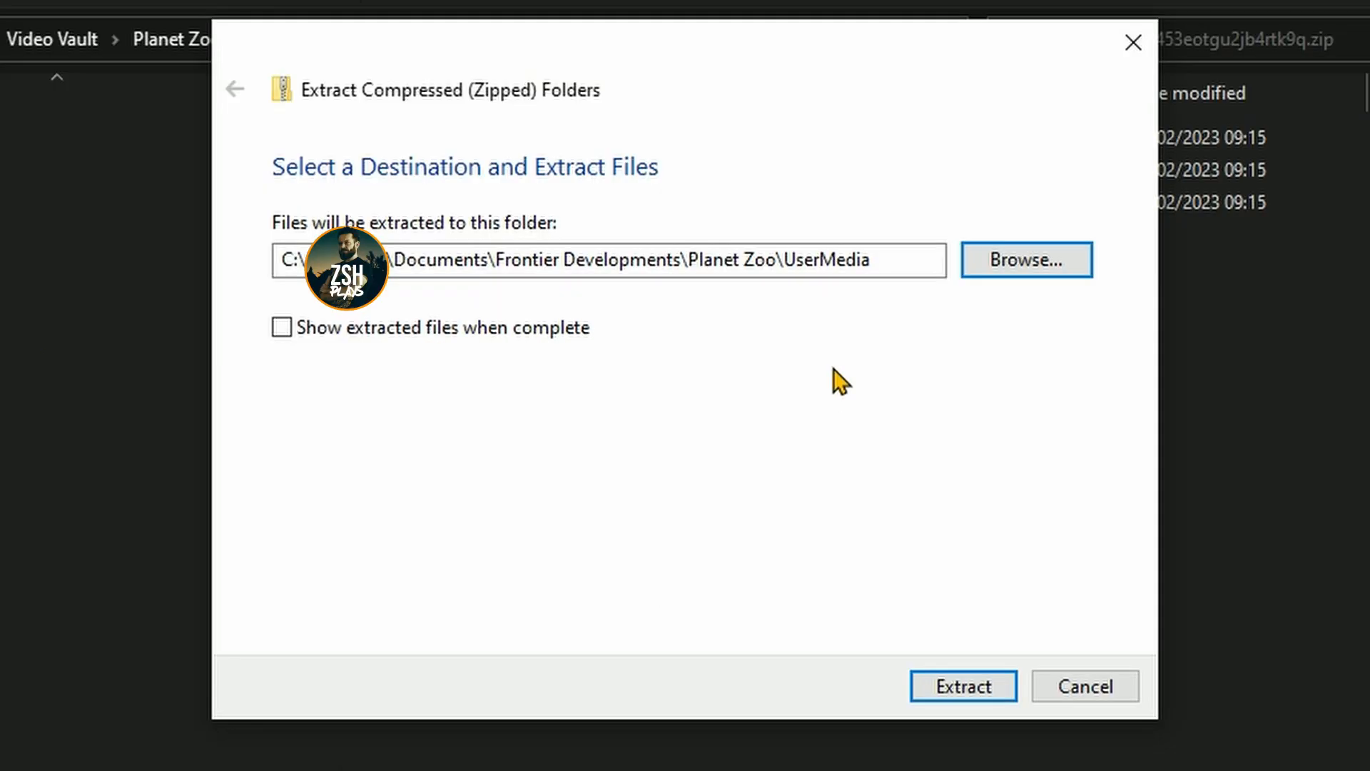
{"action": "double_click", "coordinate": [843, 259]}
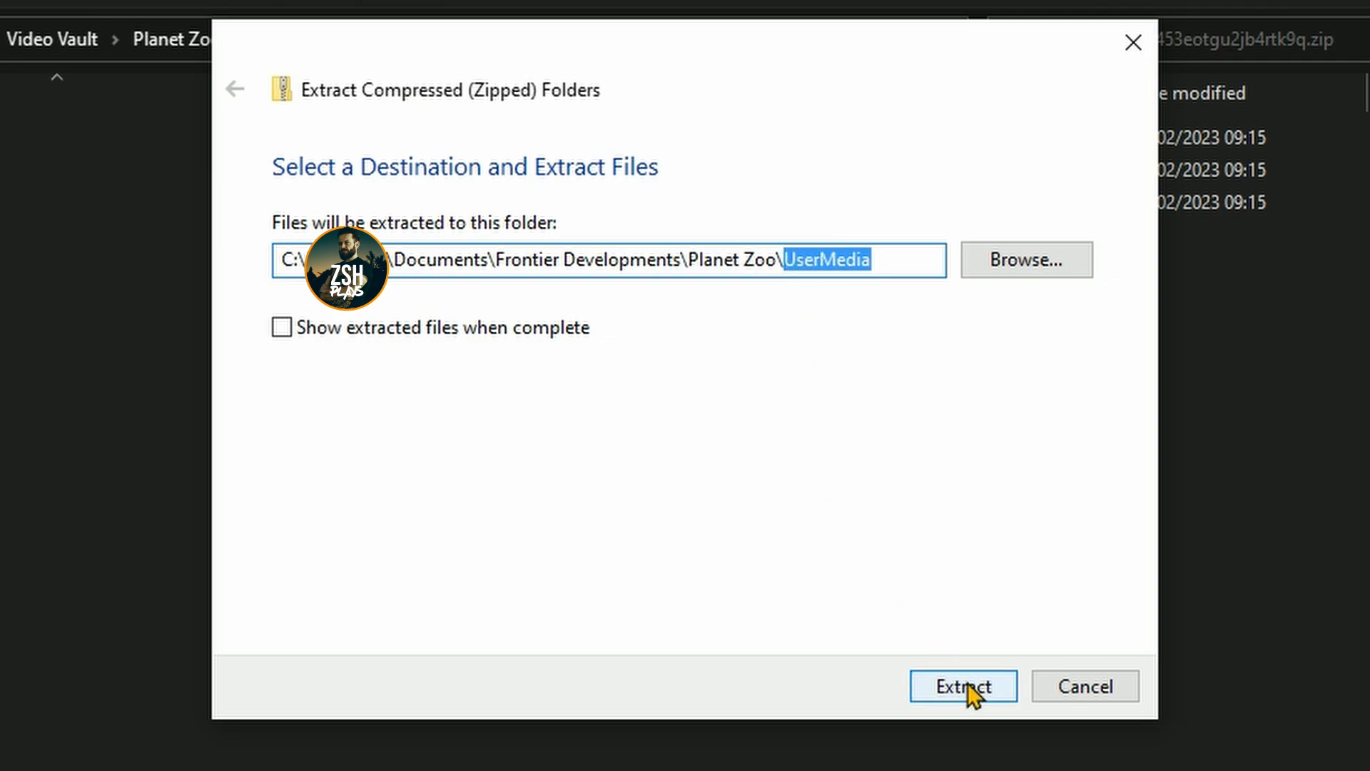
{"action": "left_click", "coordinate": [964, 687]}
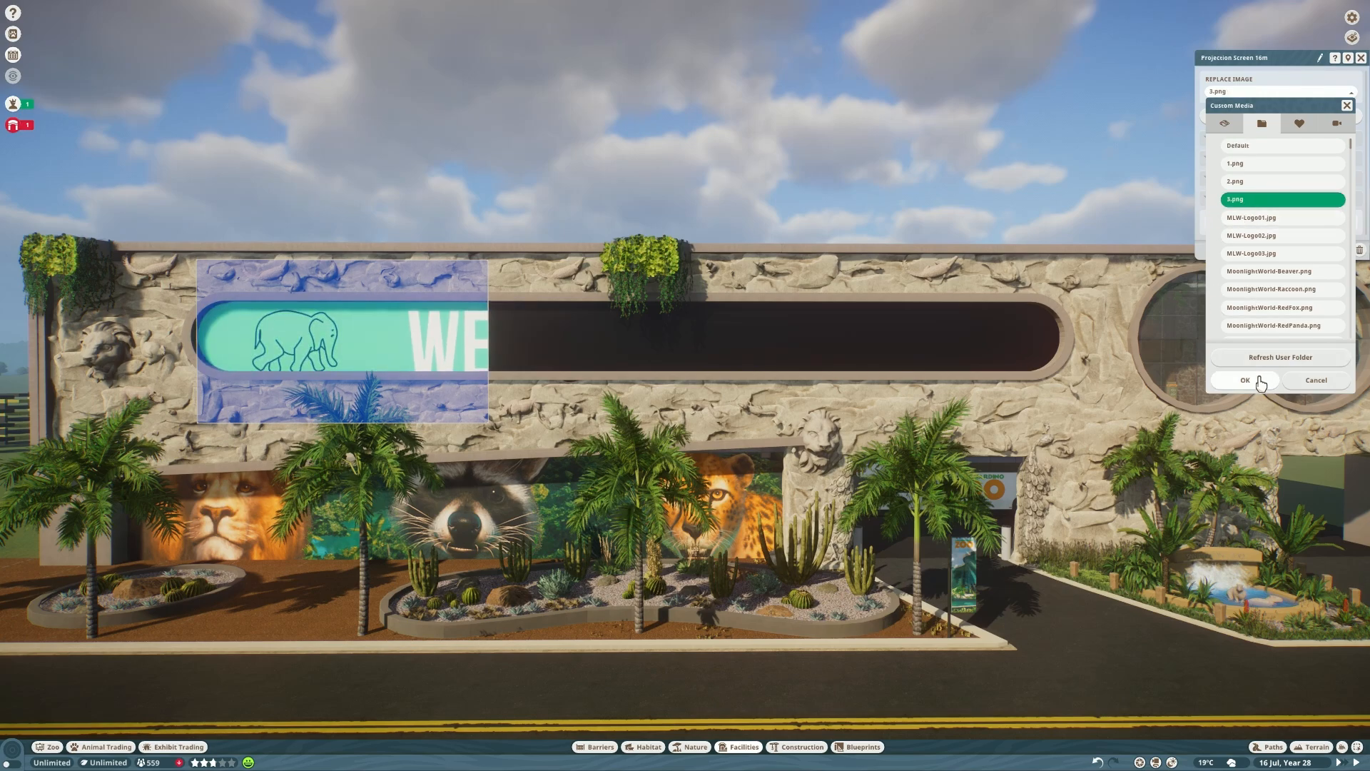
Apply pieces 1, 2 and 3.png to the left, centre and right projection screens.
{"action": "left_click", "coordinate": [1244, 380]}
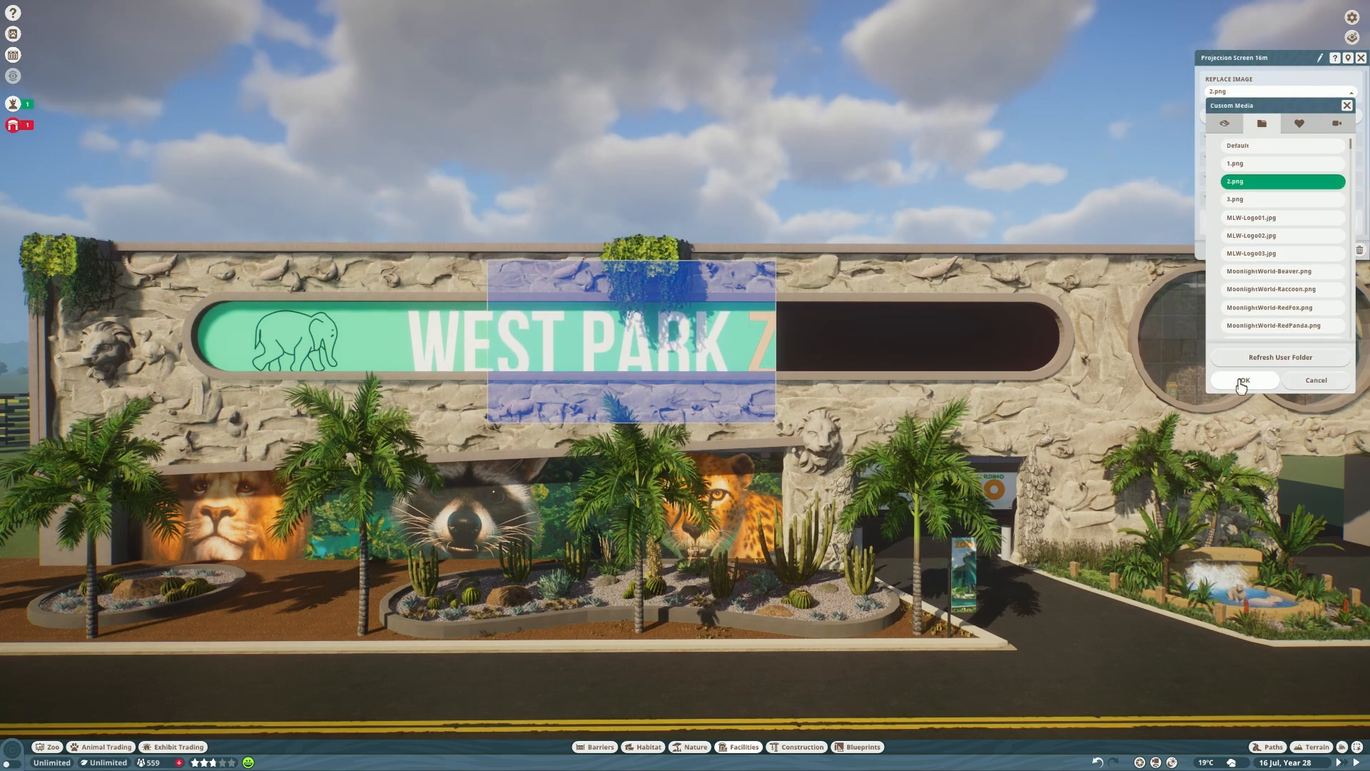
{"action": "left_click", "coordinate": [1244, 379]}
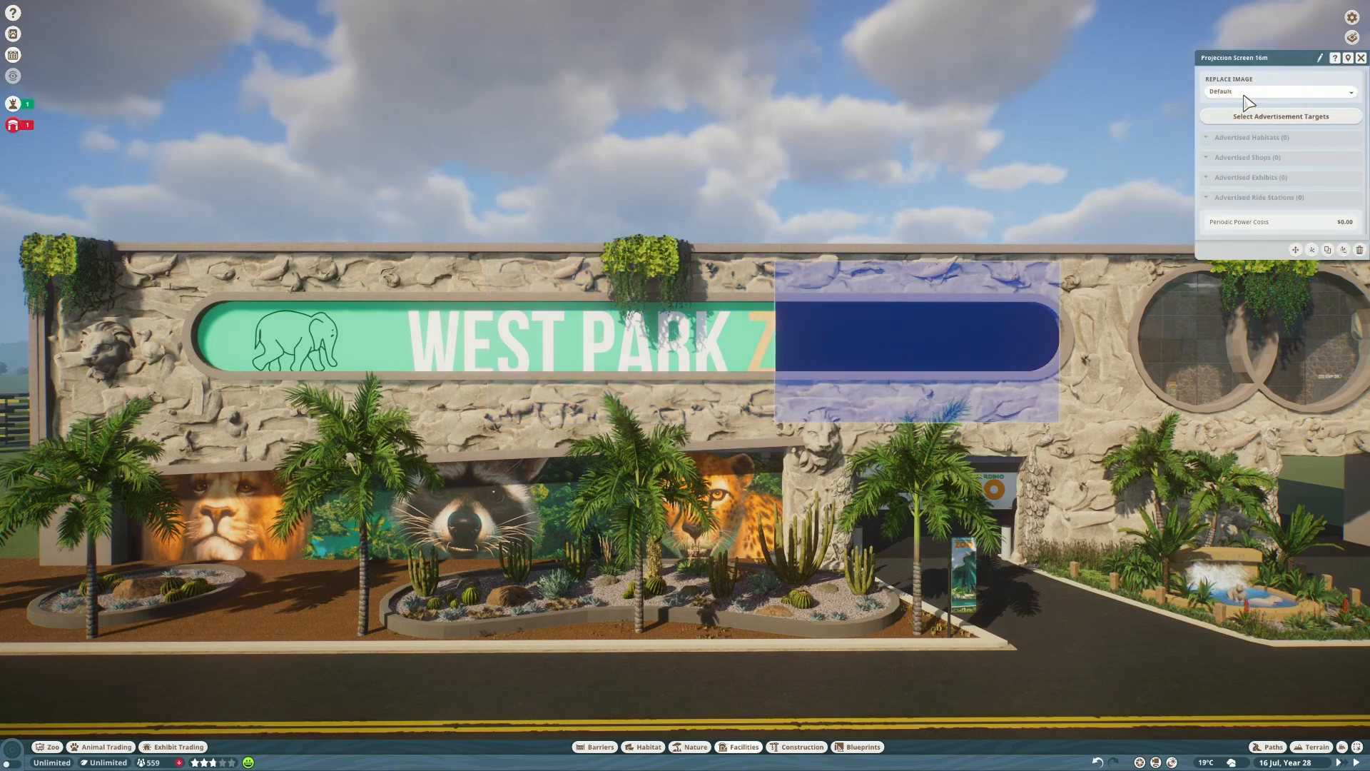
{"action": "left_click", "coordinate": [1277, 92]}
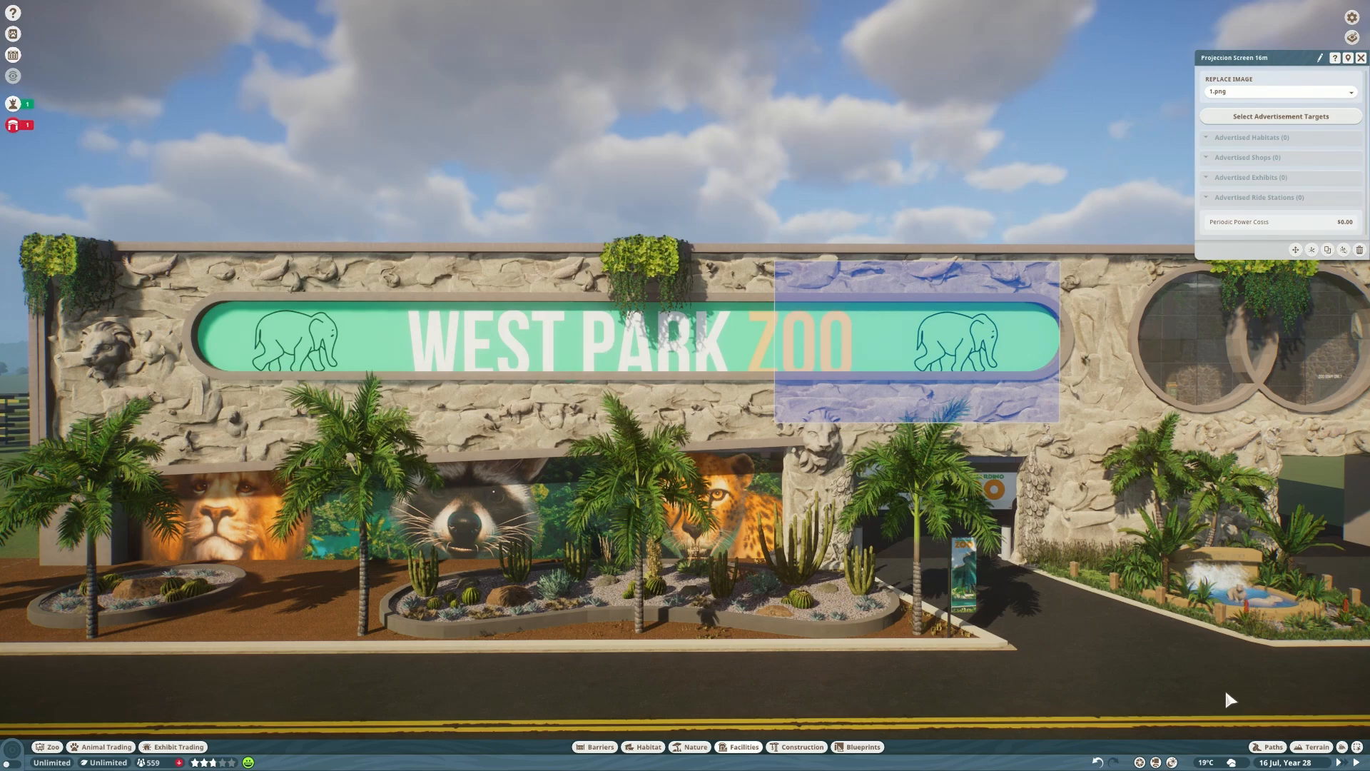
{"action": "mouse_move", "coordinate": [987, 561]}
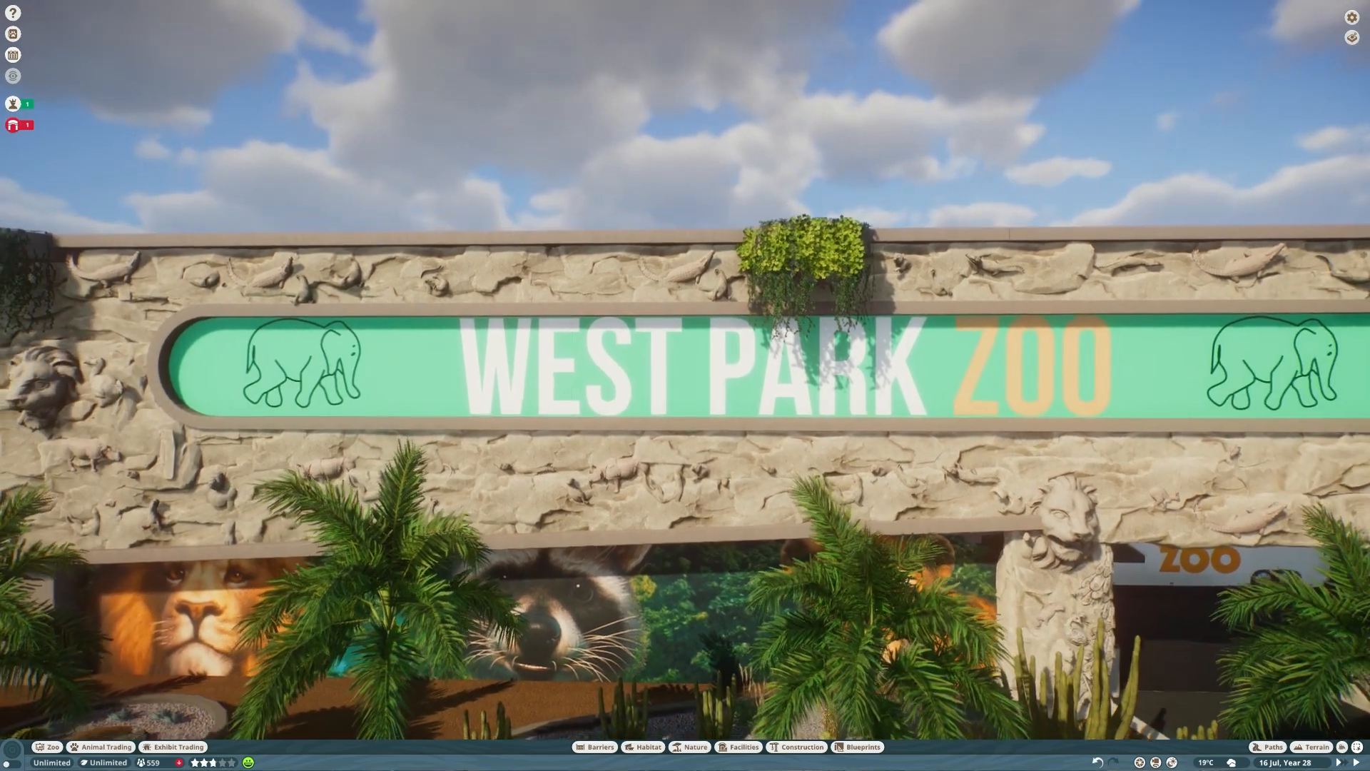
{"action": "scroll", "scroll_direction": "down", "scroll_amount": 3}
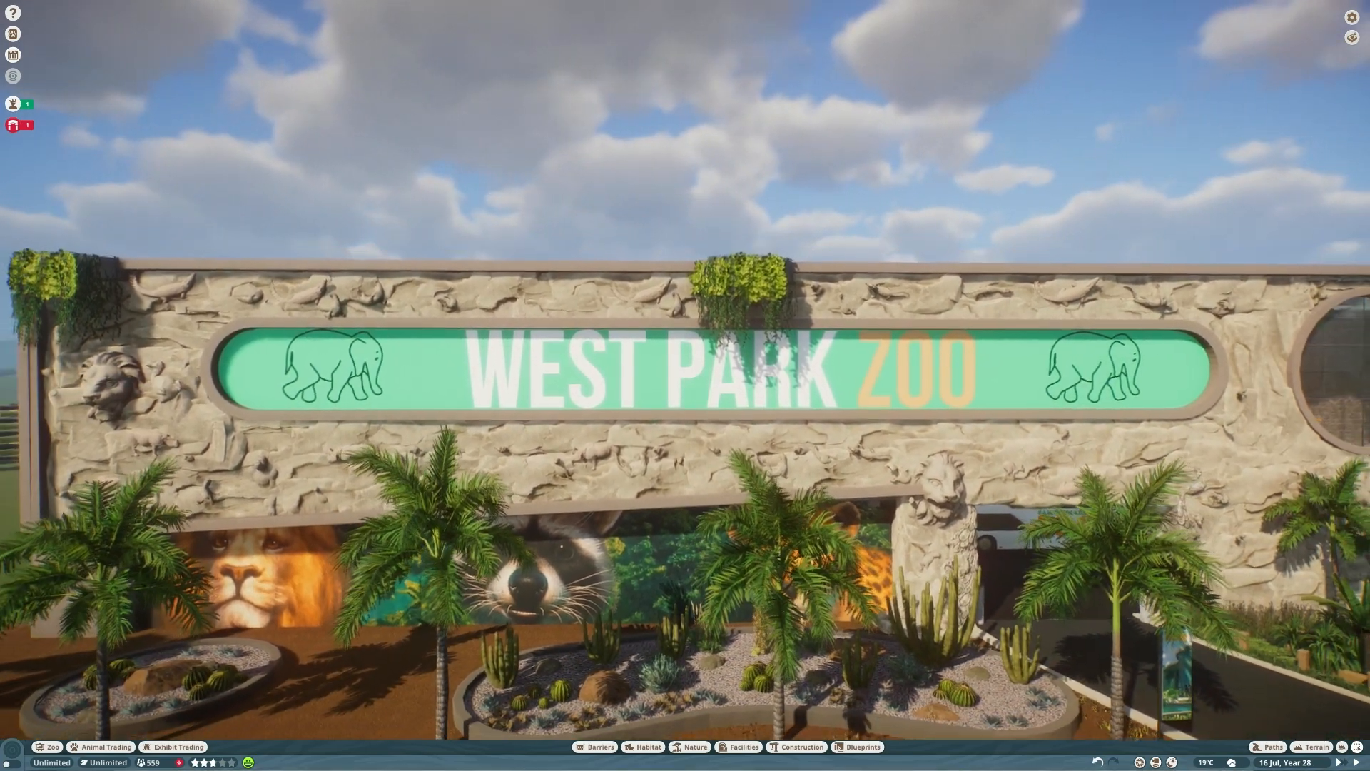